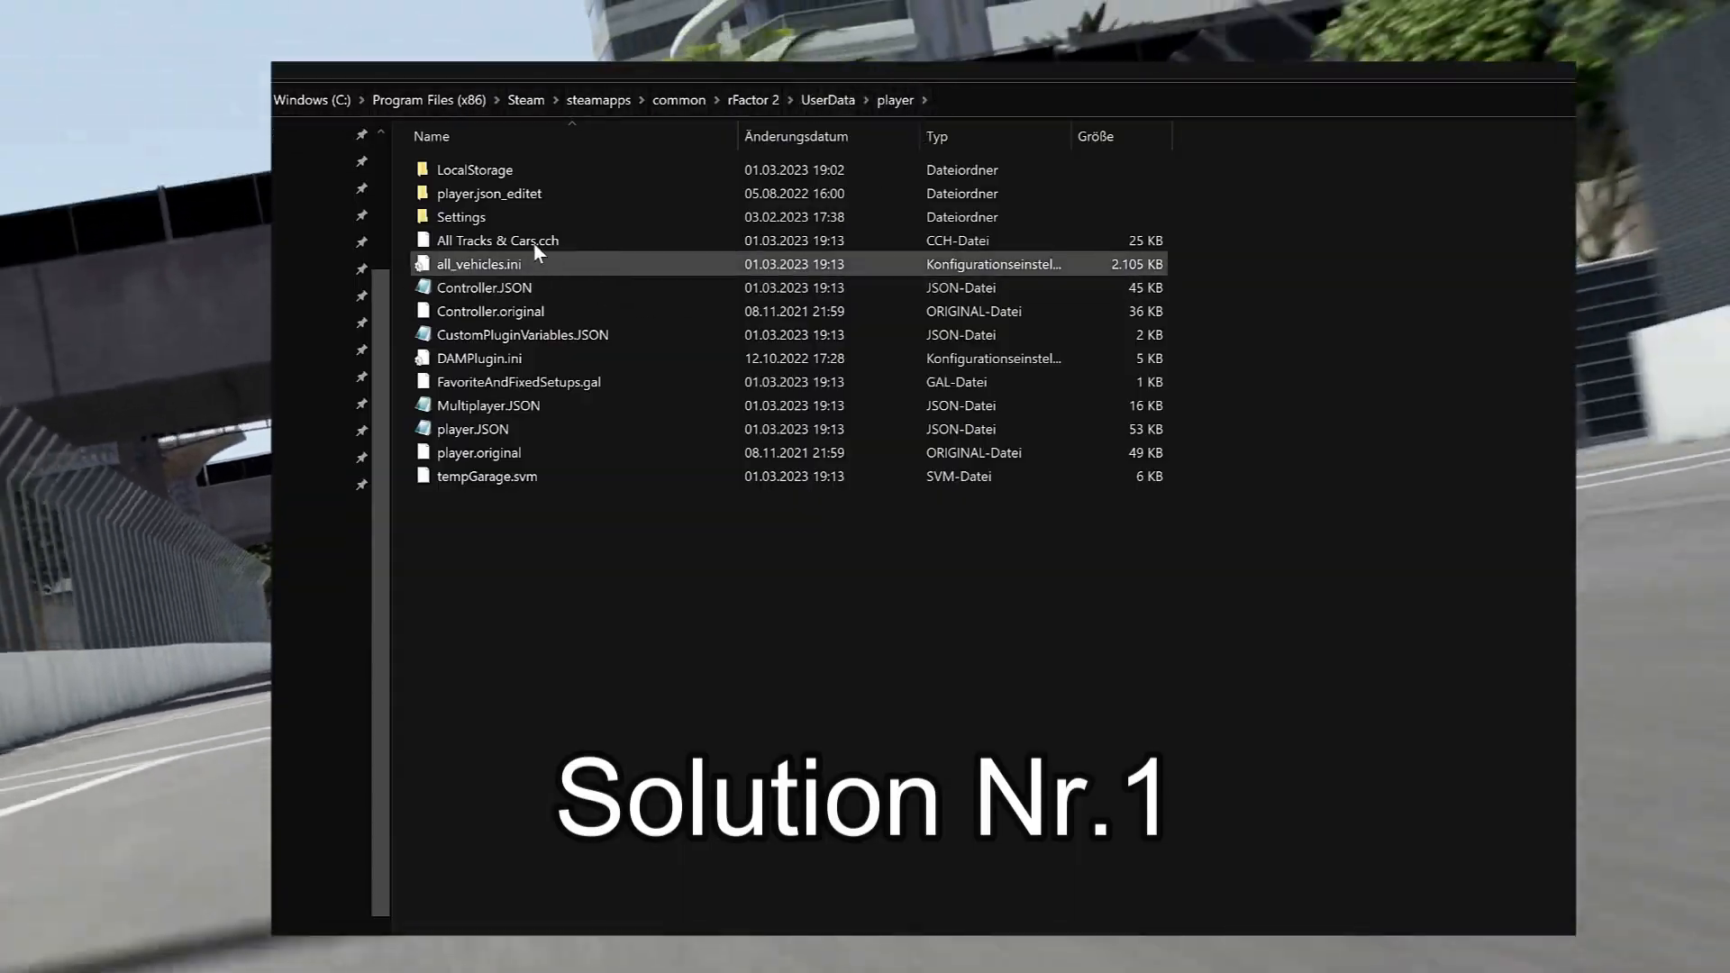
Step: Look inside the LocalStorage folder, then return to the player folder
double_click(474, 169)
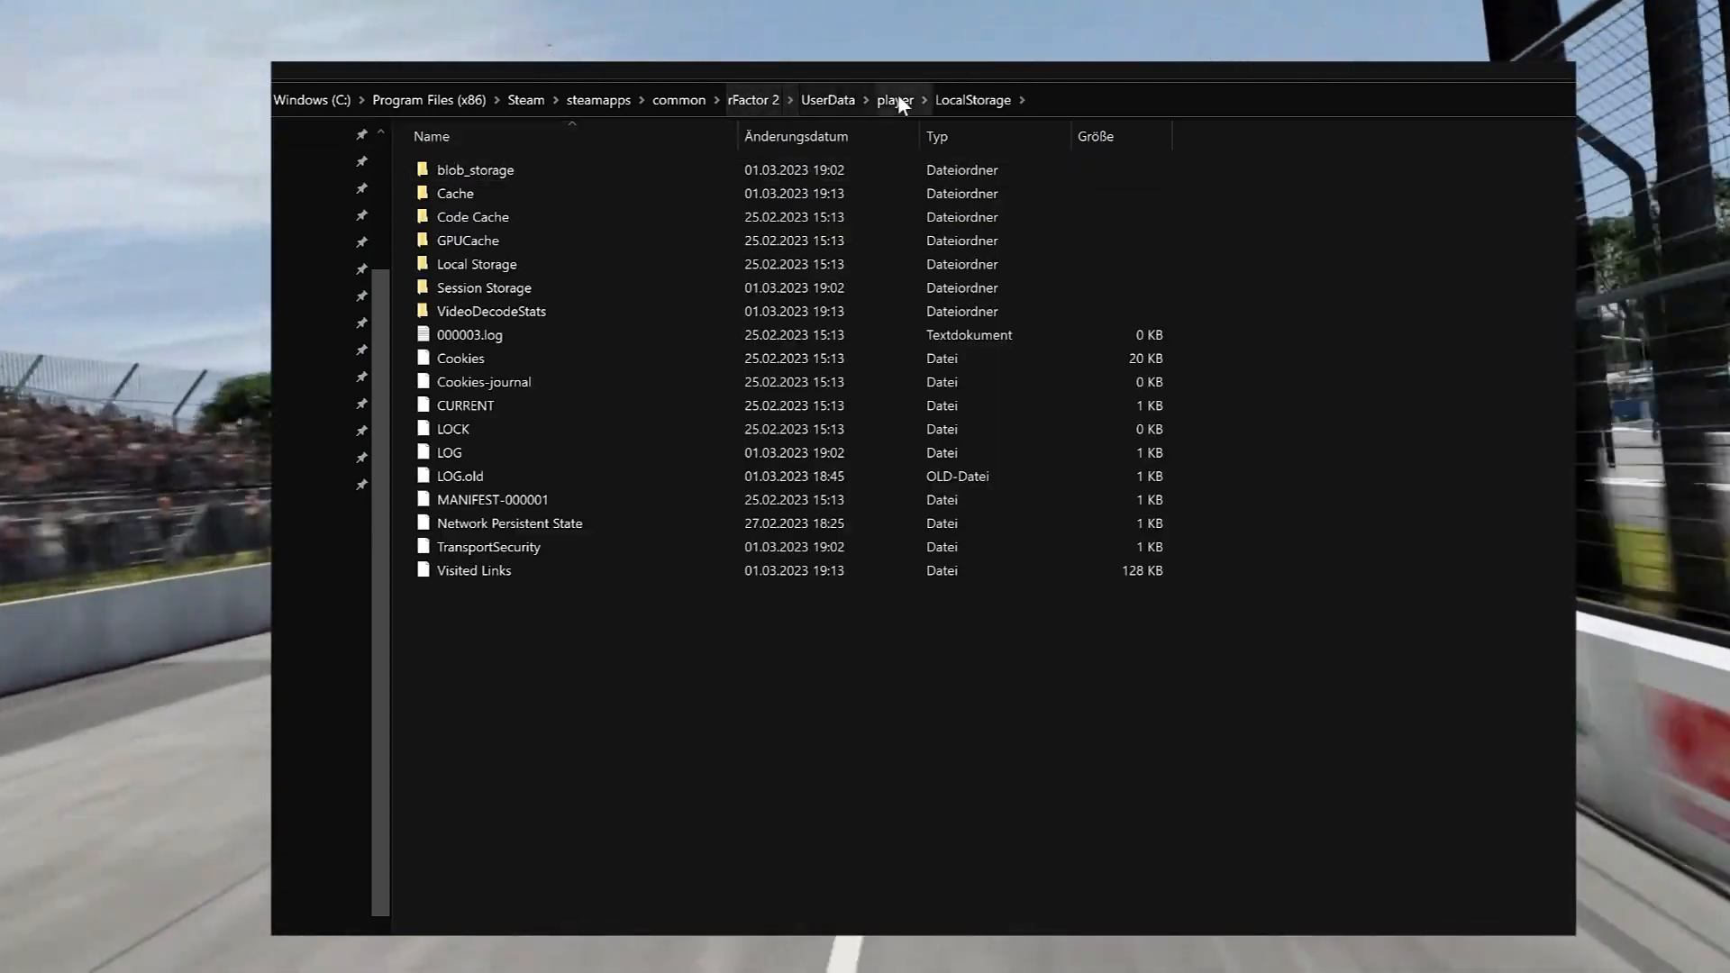
click(896, 99)
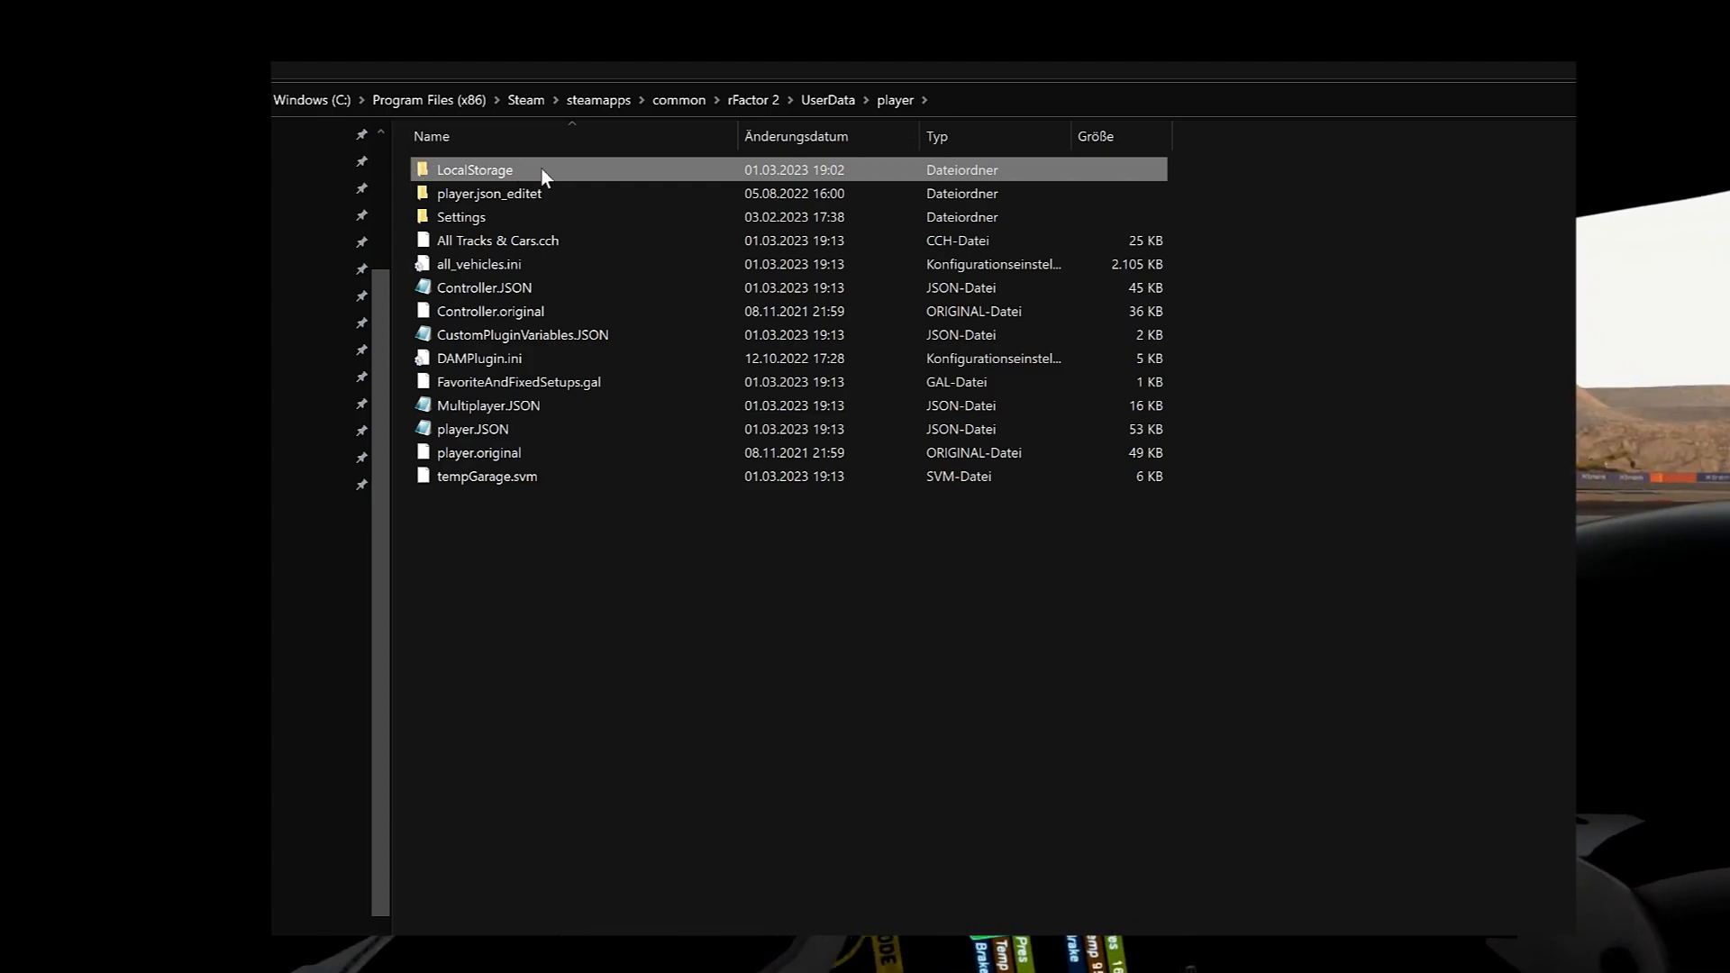
mouse_move(1169, 182)
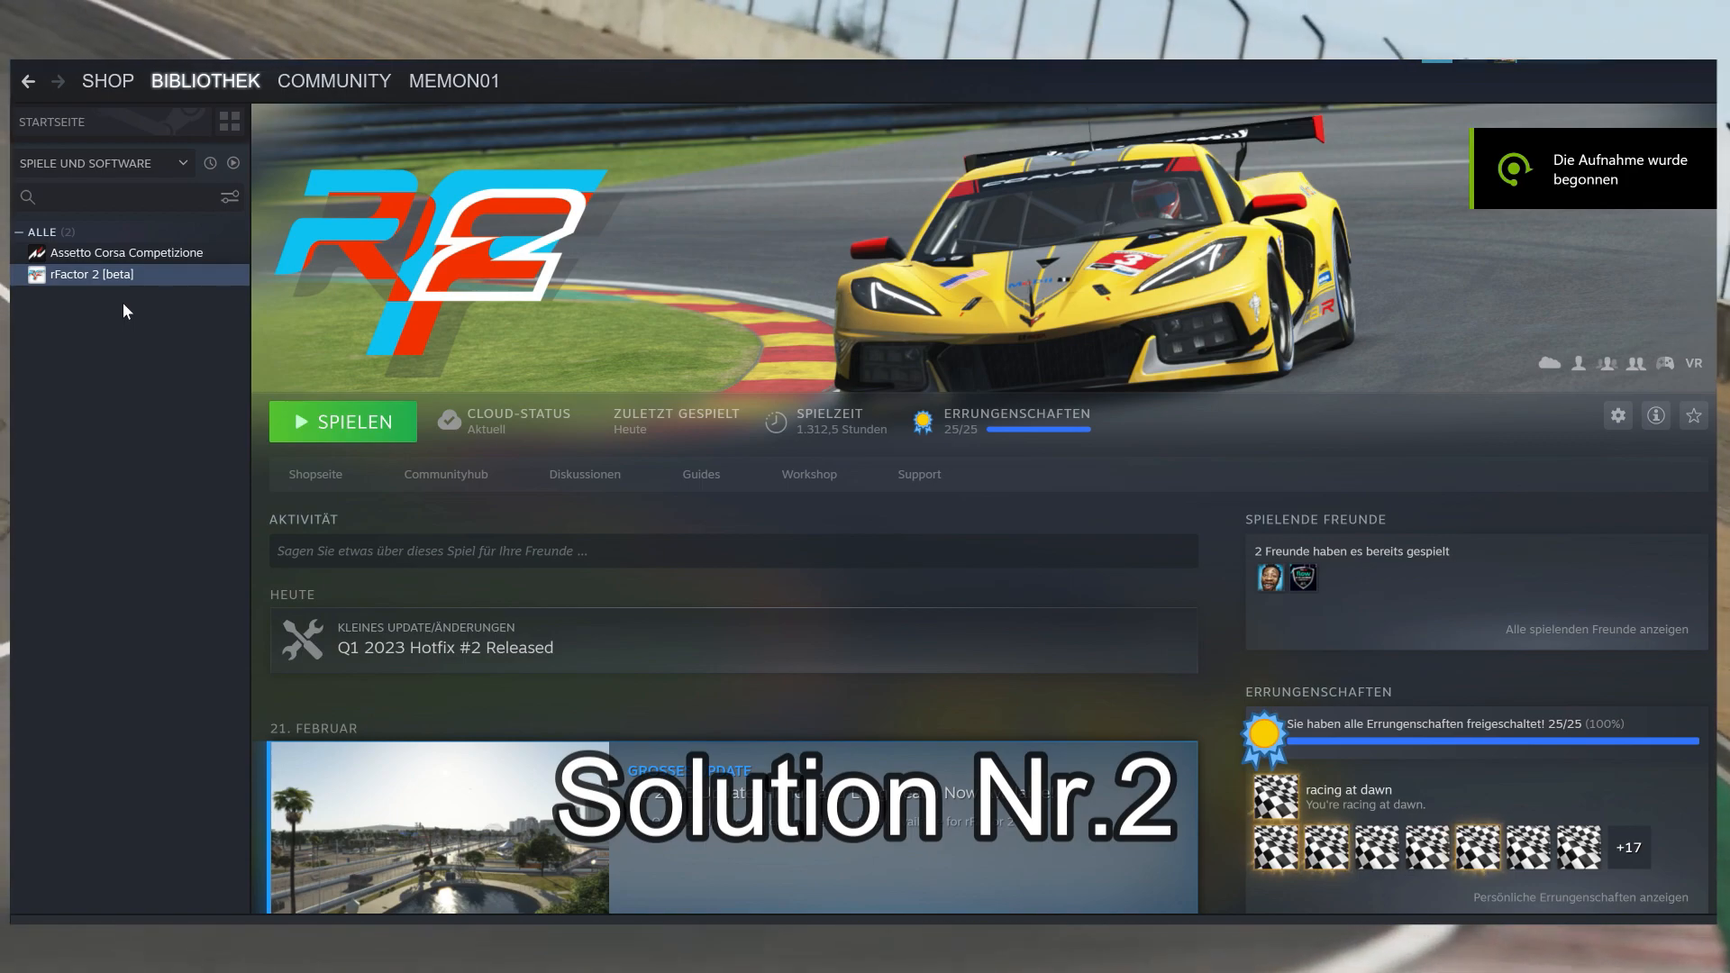
Step: In Steam, verify the integrity of the rFactor 2 game files
click(1616, 415)
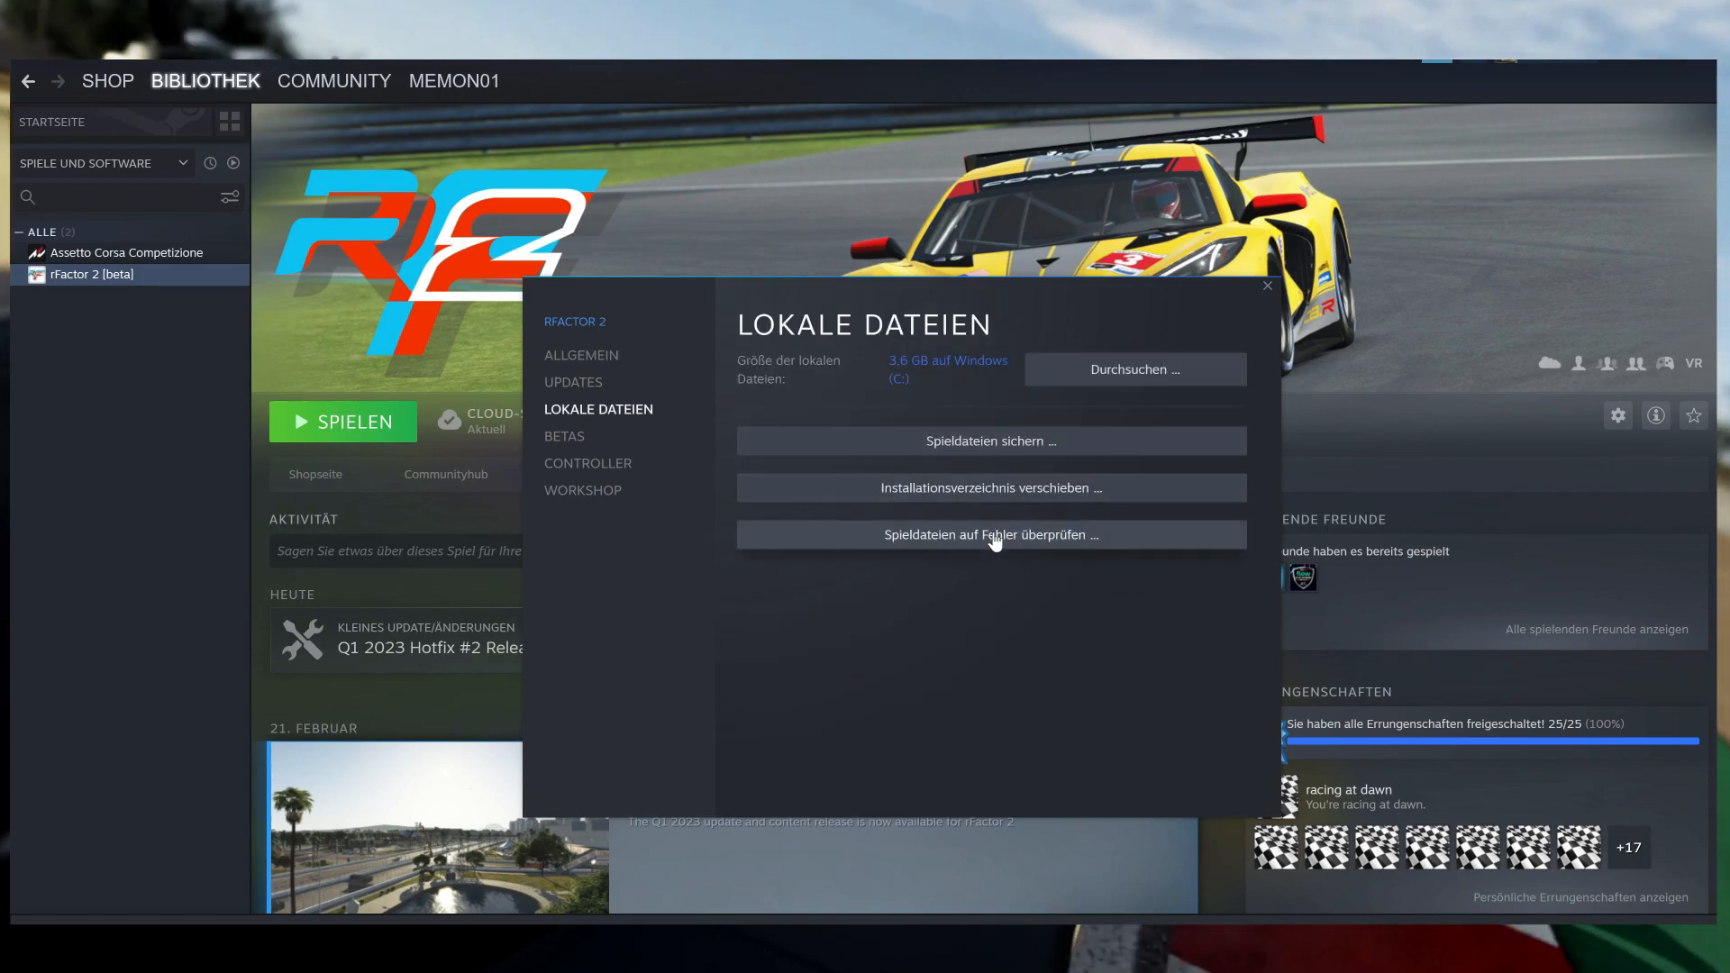
click(1133, 367)
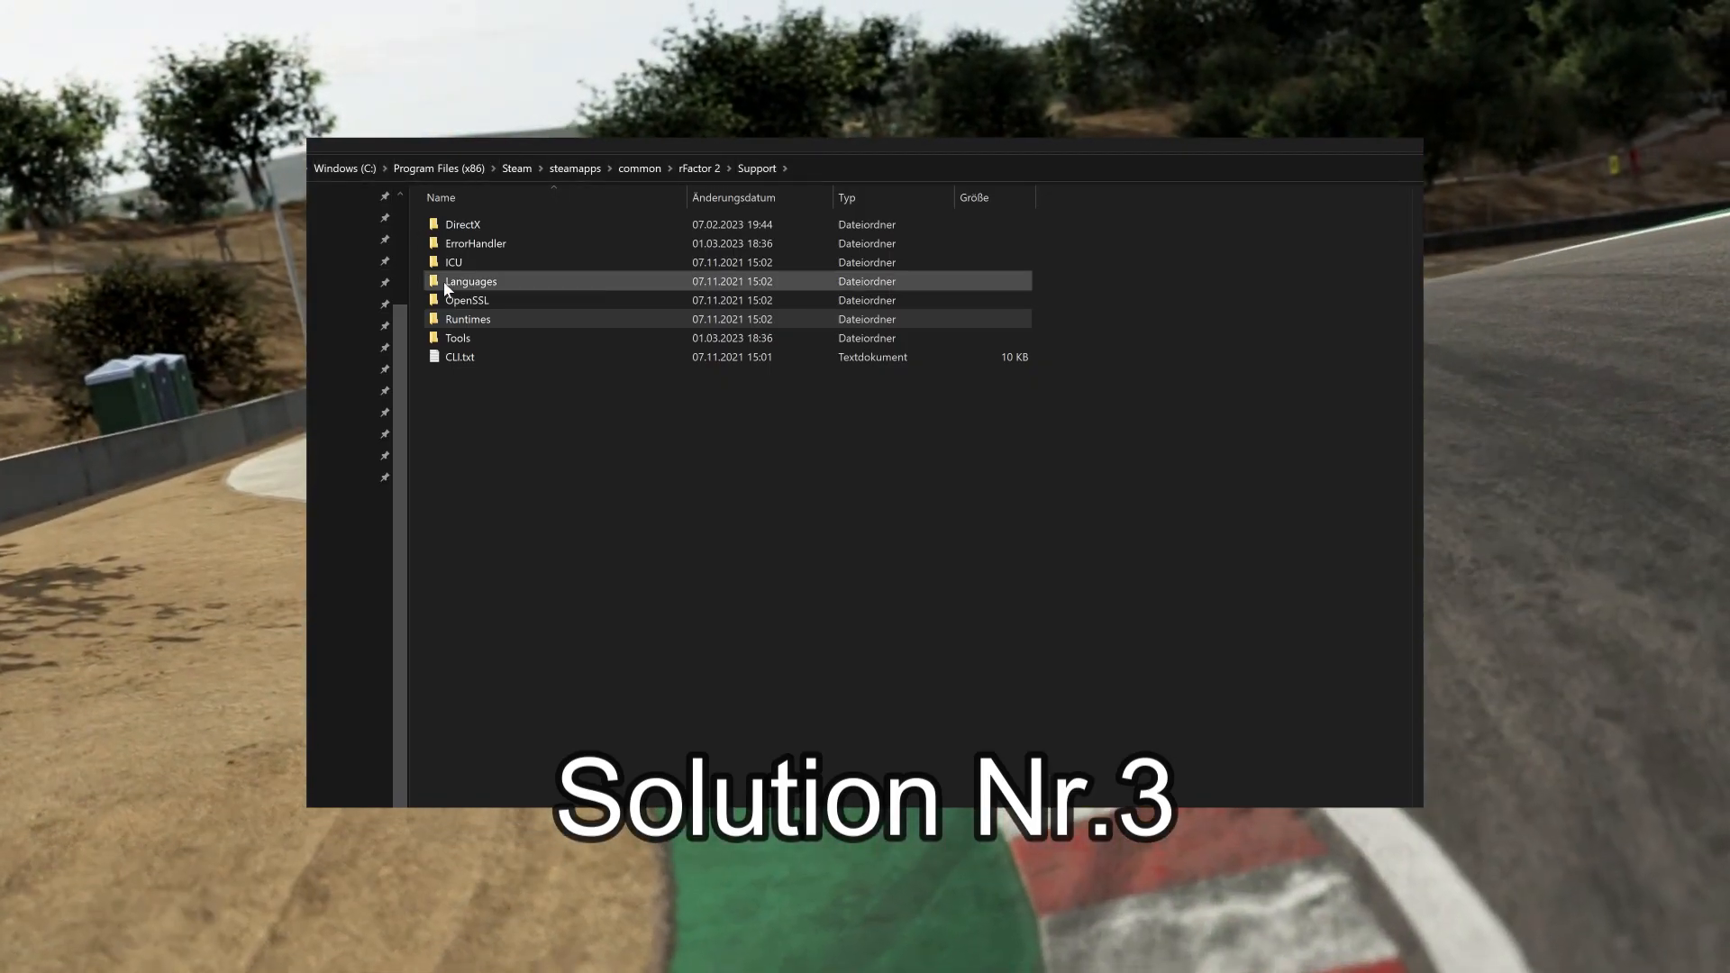
Step: View the vcredist 2012 and 2013 installers in the Runtimes folder
double_click(469, 319)
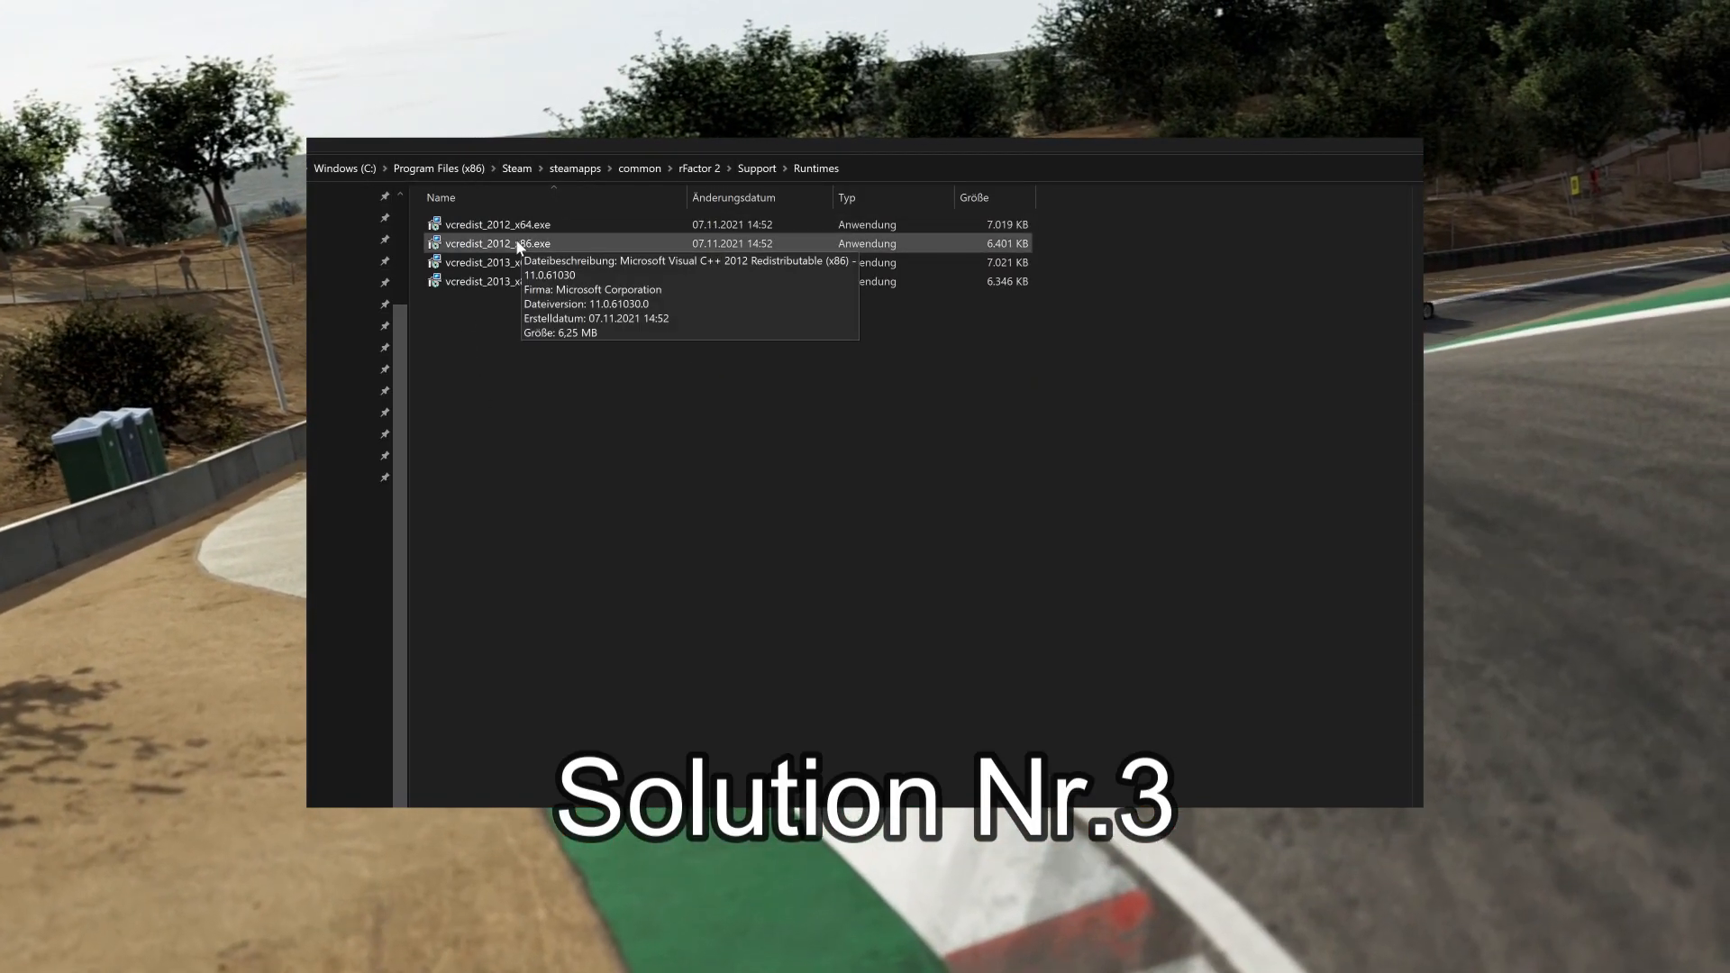
mouse_move(498, 380)
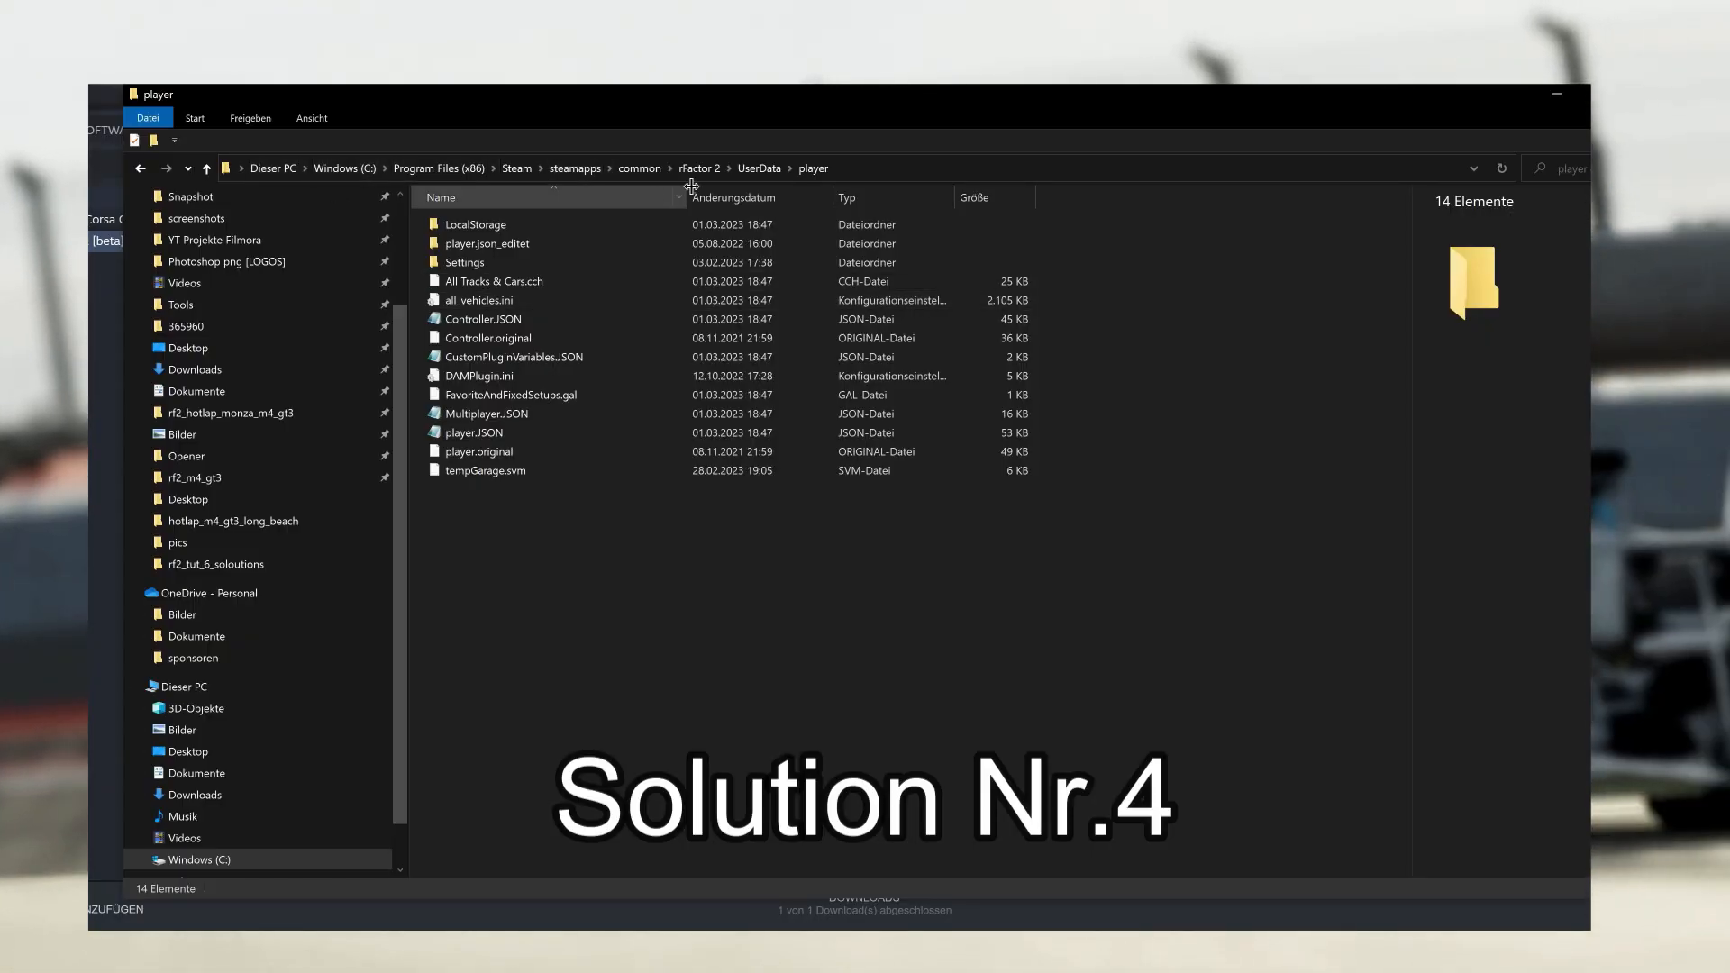
mouse_move(479, 375)
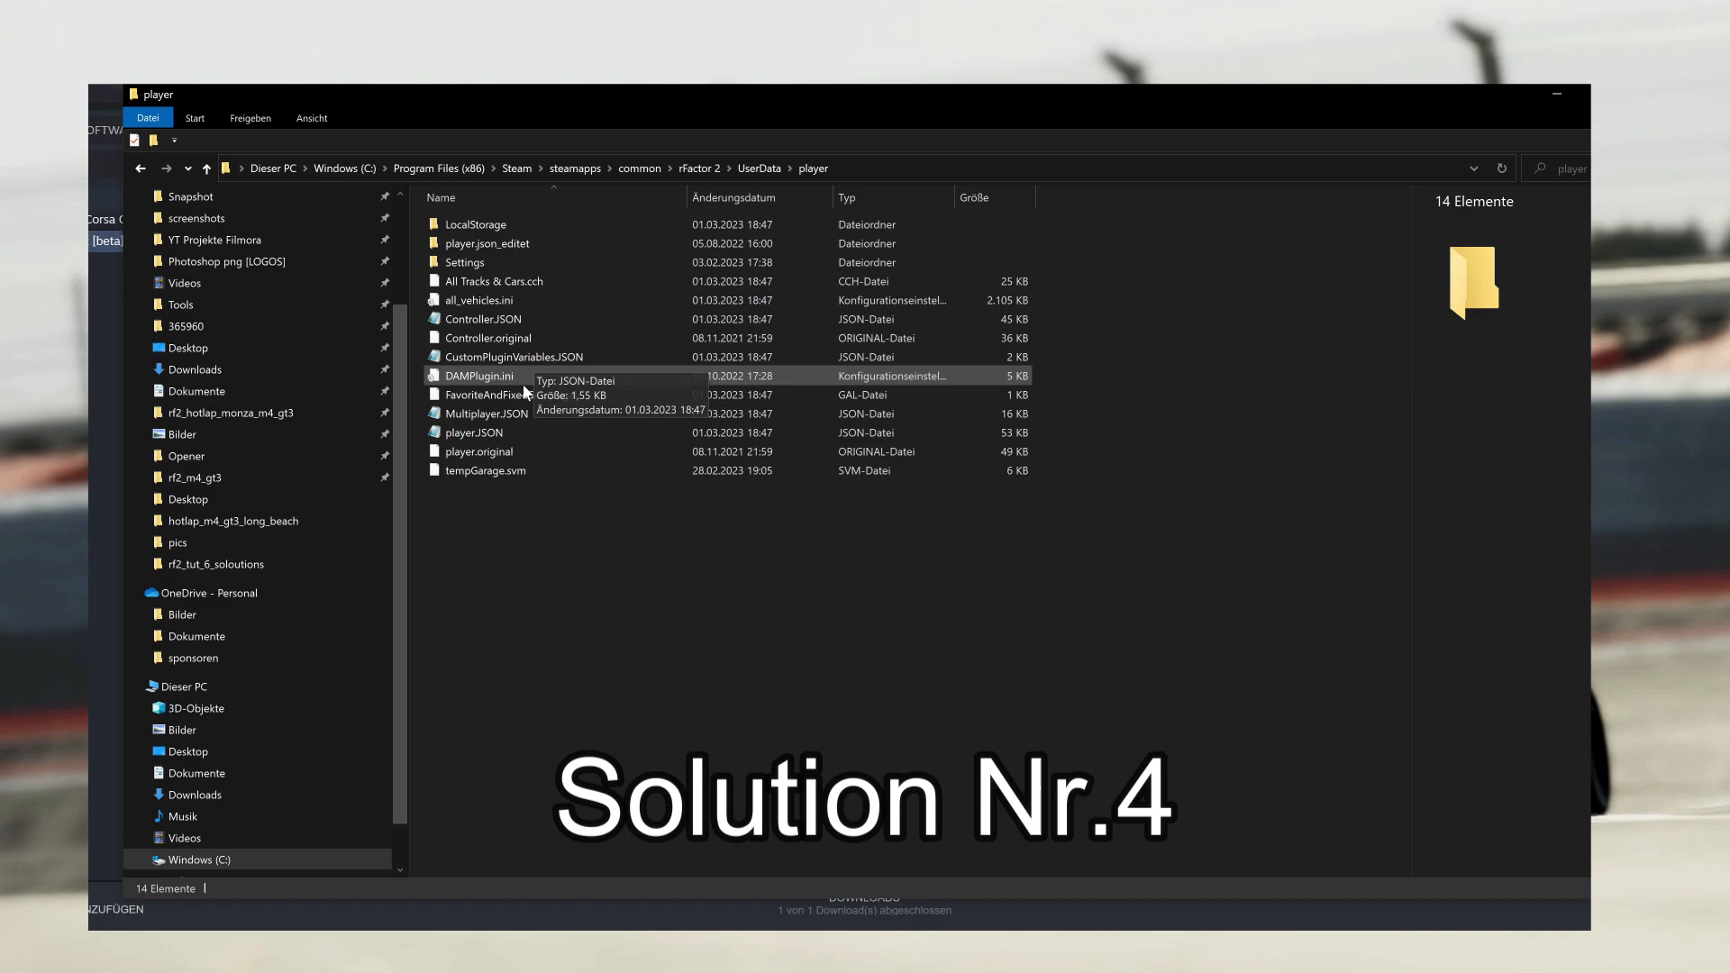
Step: Preview player.JSON in plain Notepad and dismiss it
double_click(474, 433)
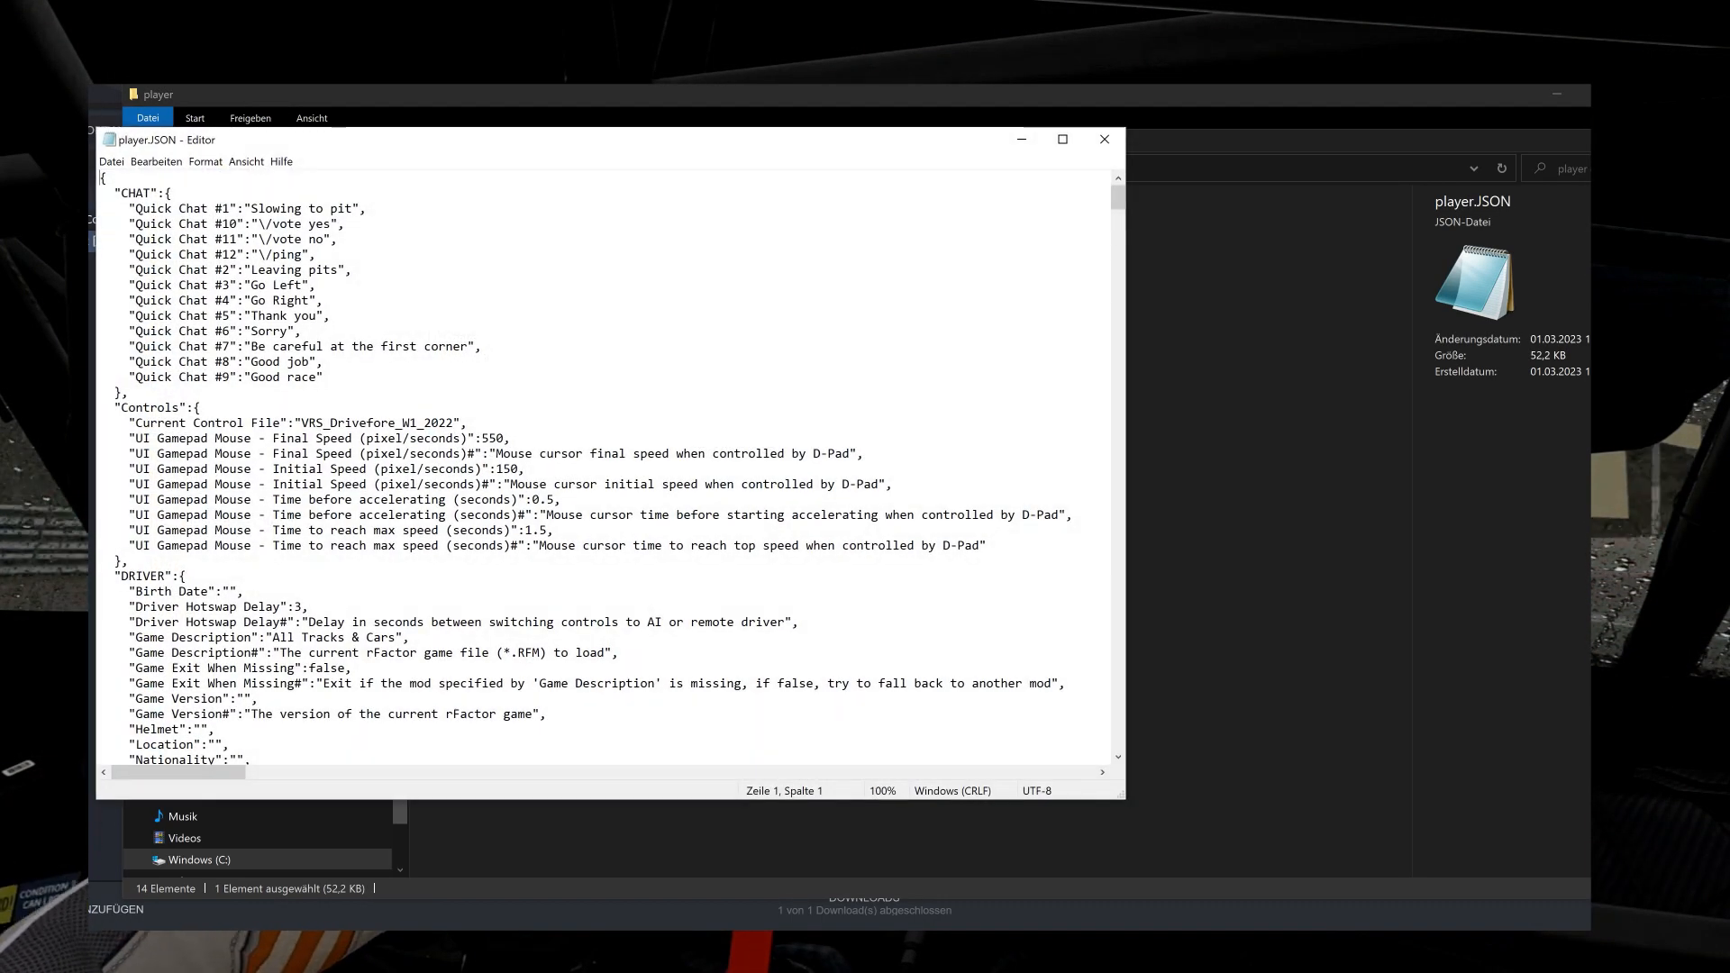
click(1102, 139)
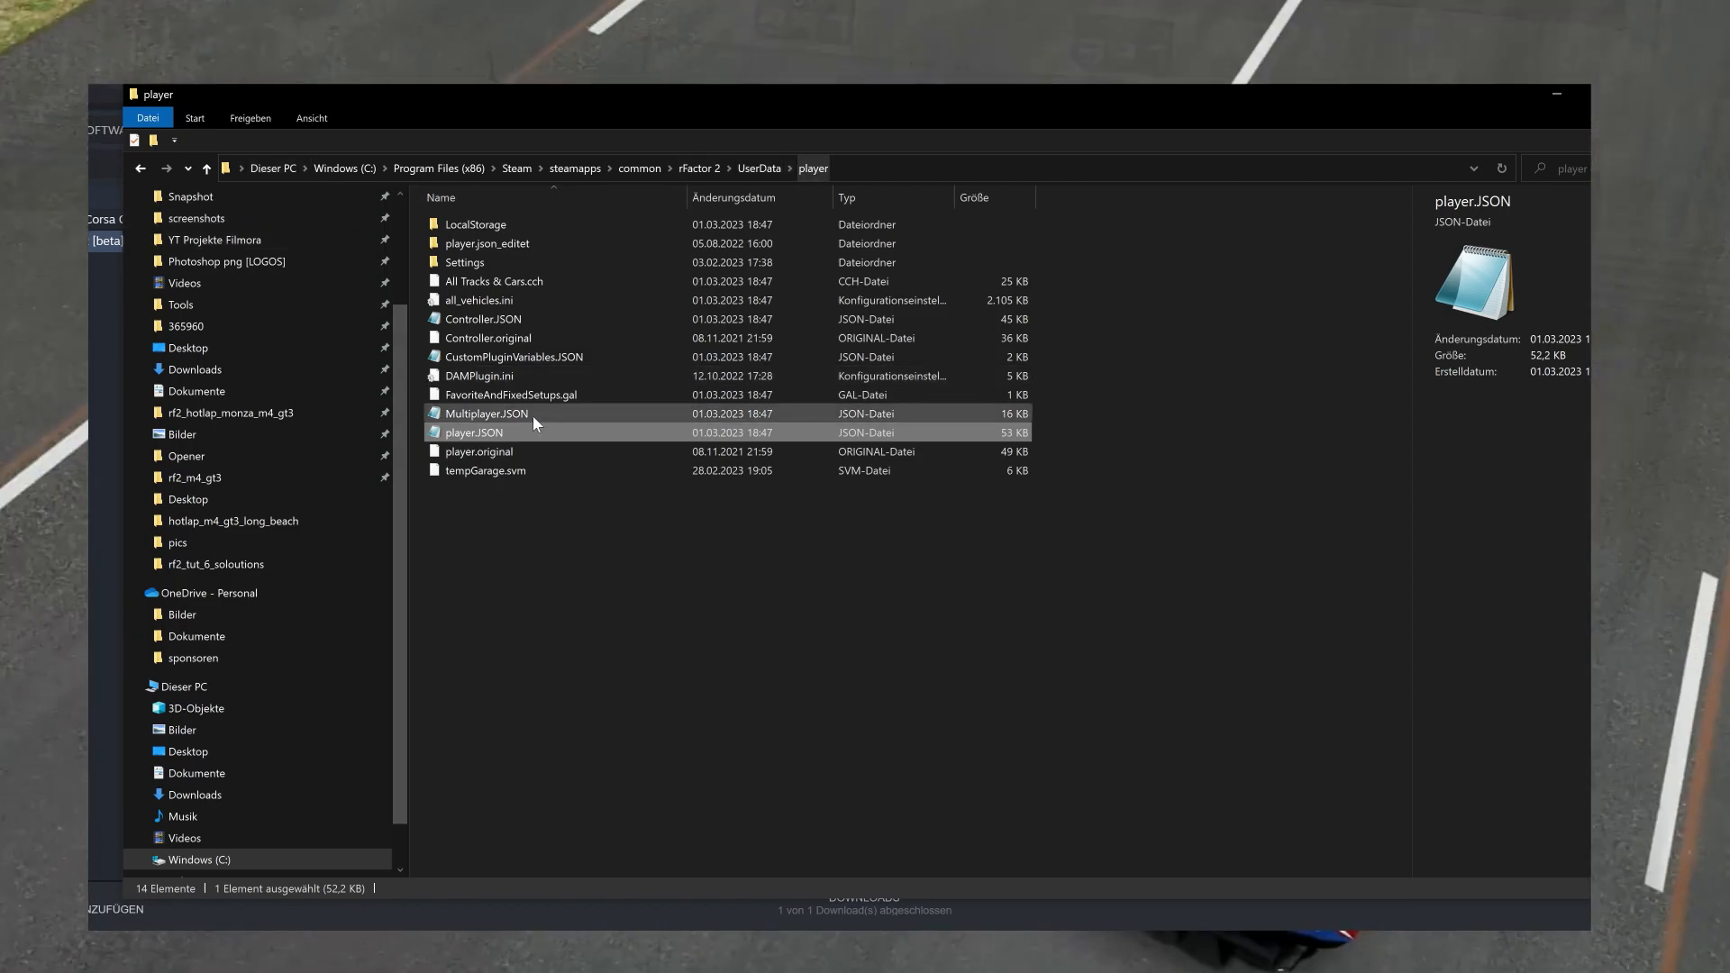
Step: Edit player.JSON with Notepad++ from its context menu
right_click(474, 431)
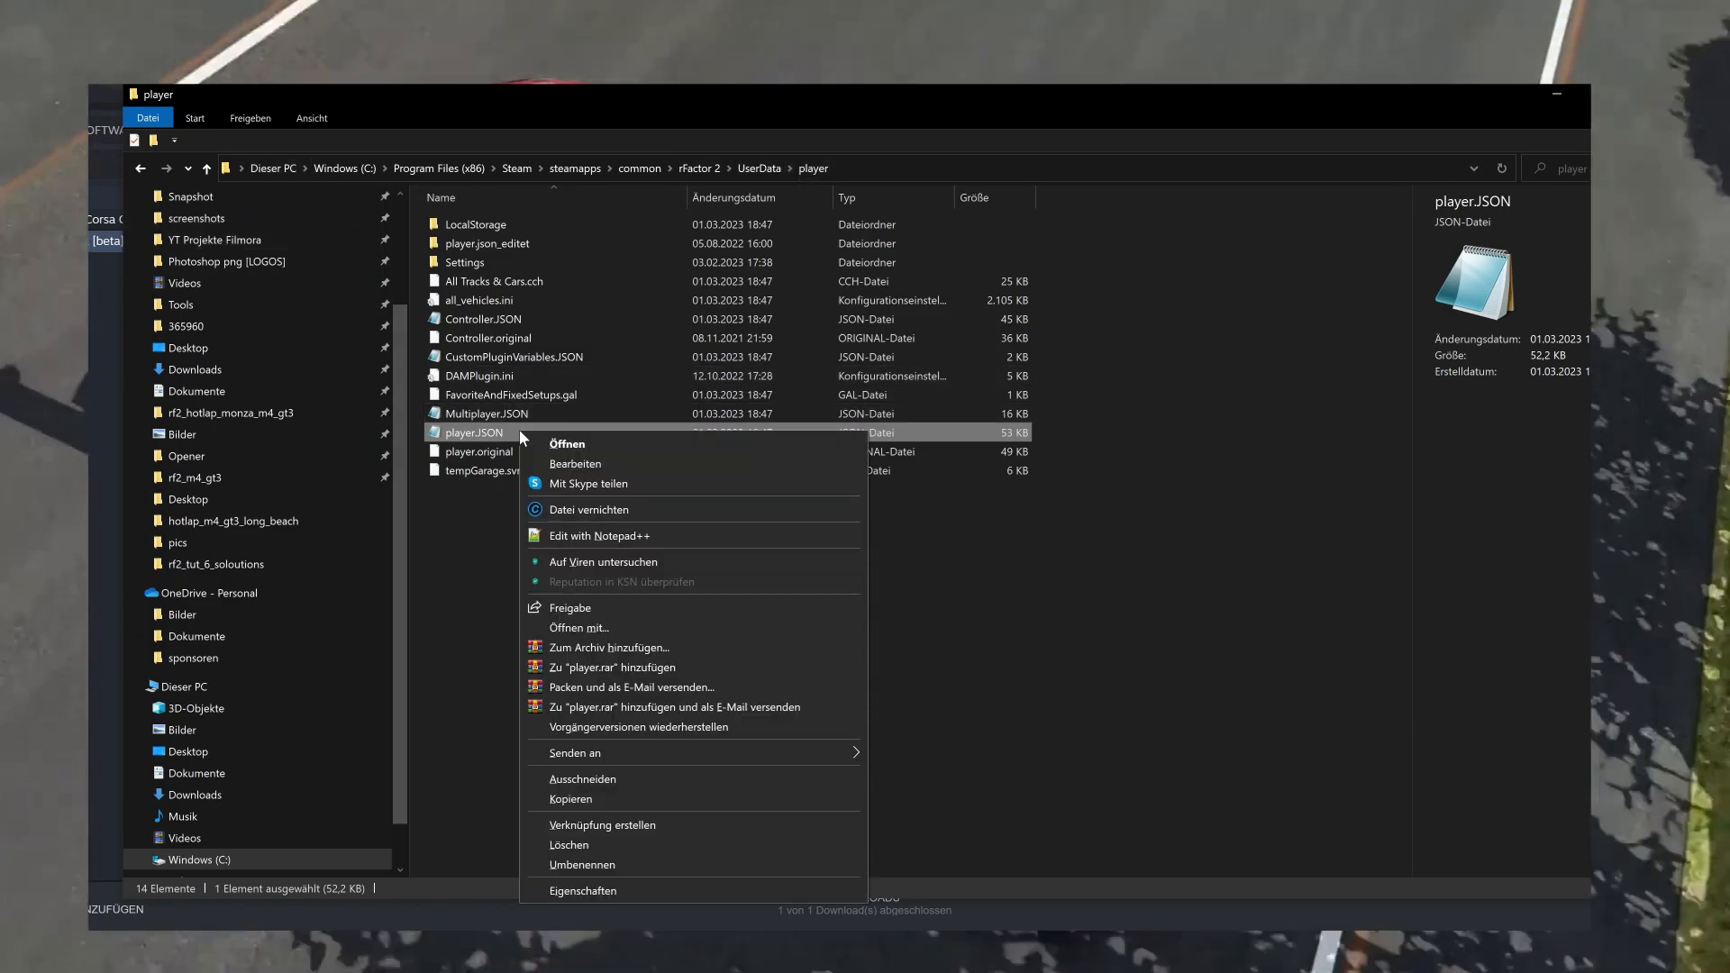
click(598, 535)
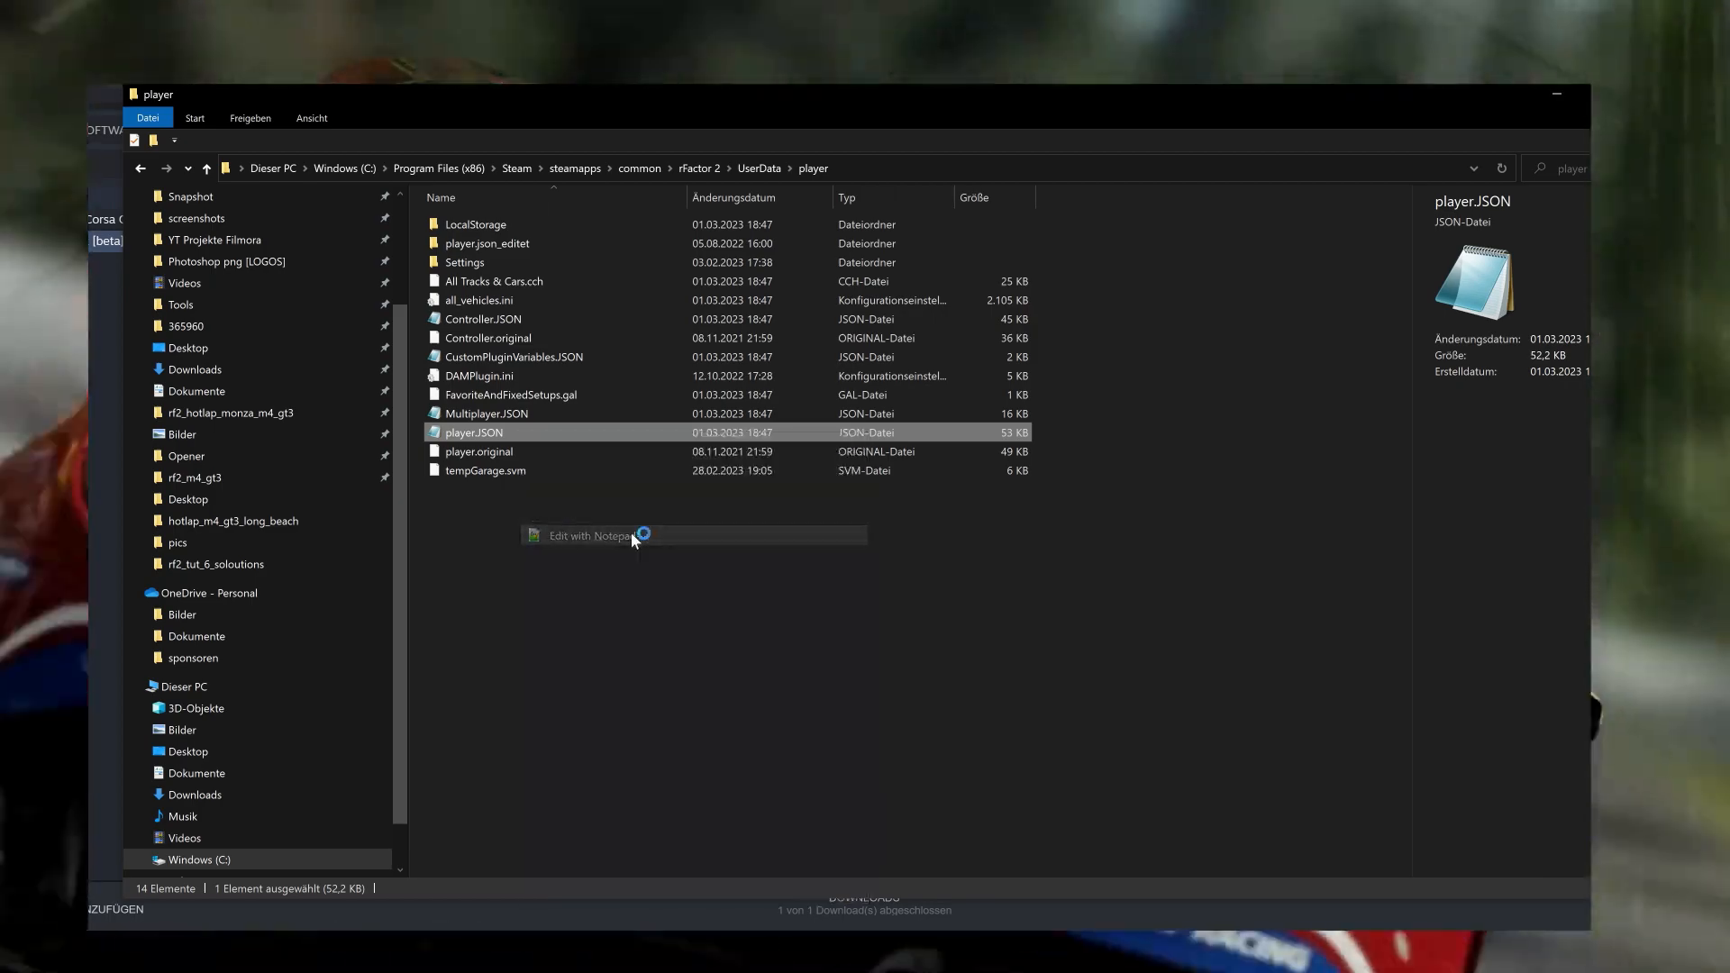
click(586, 536)
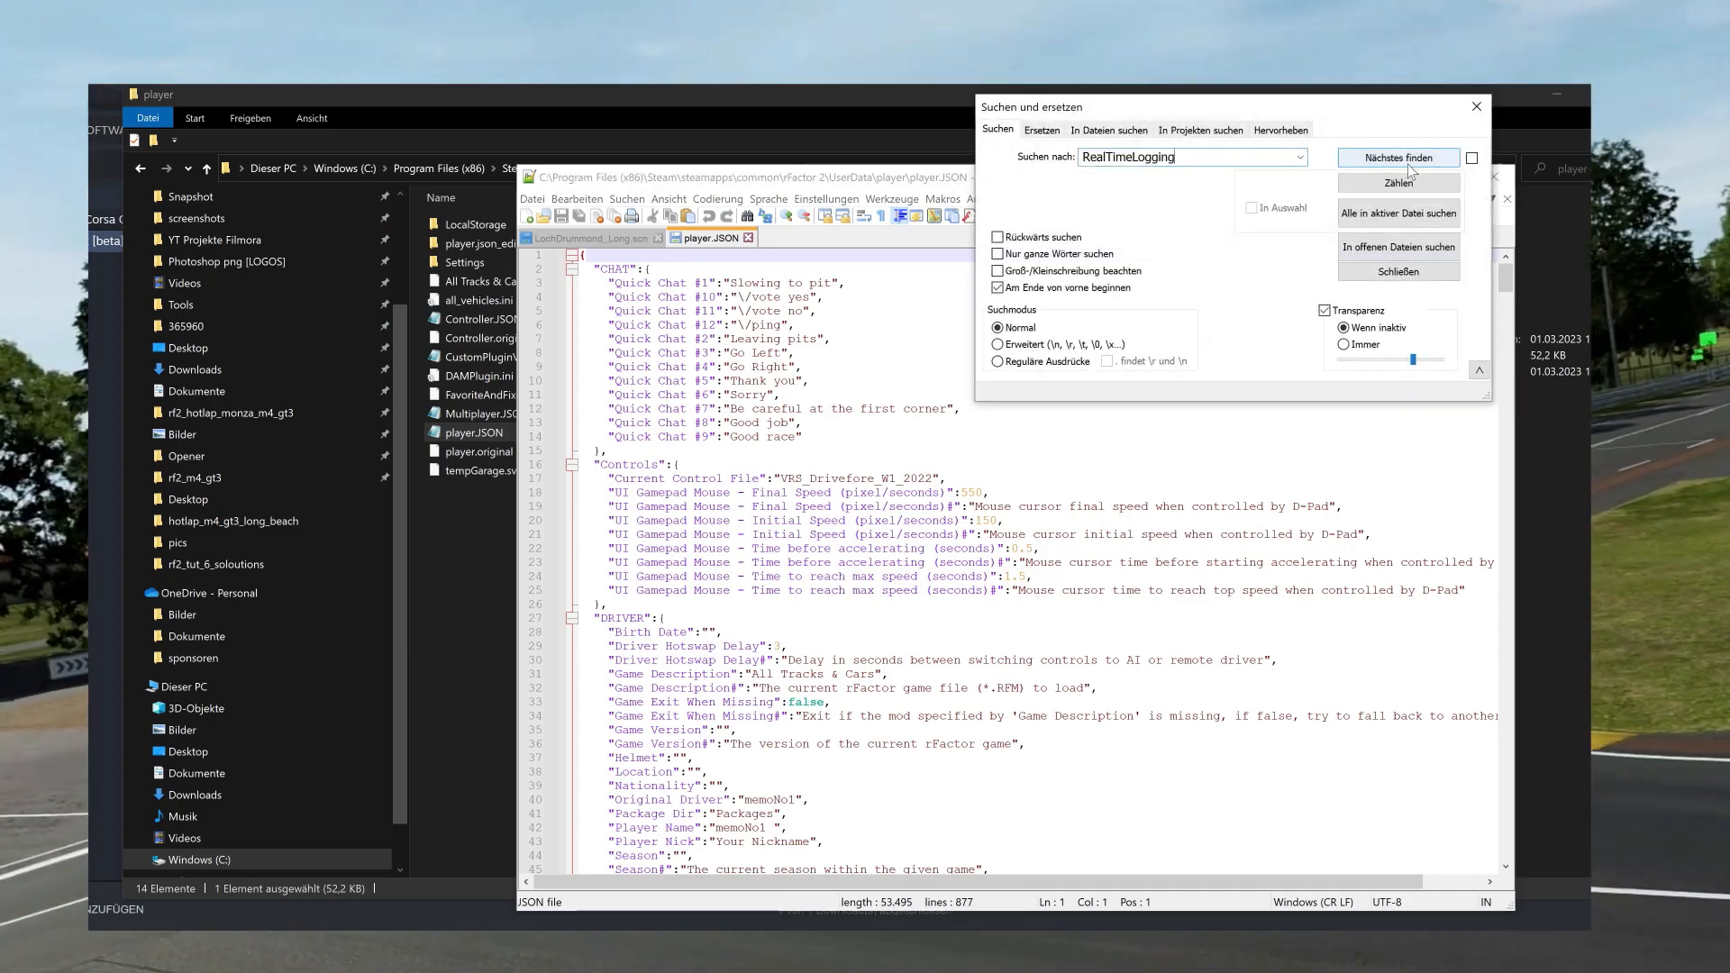
Step: Jump to the next occurrence of RealTimeLogging in player.JSON
click(1397, 158)
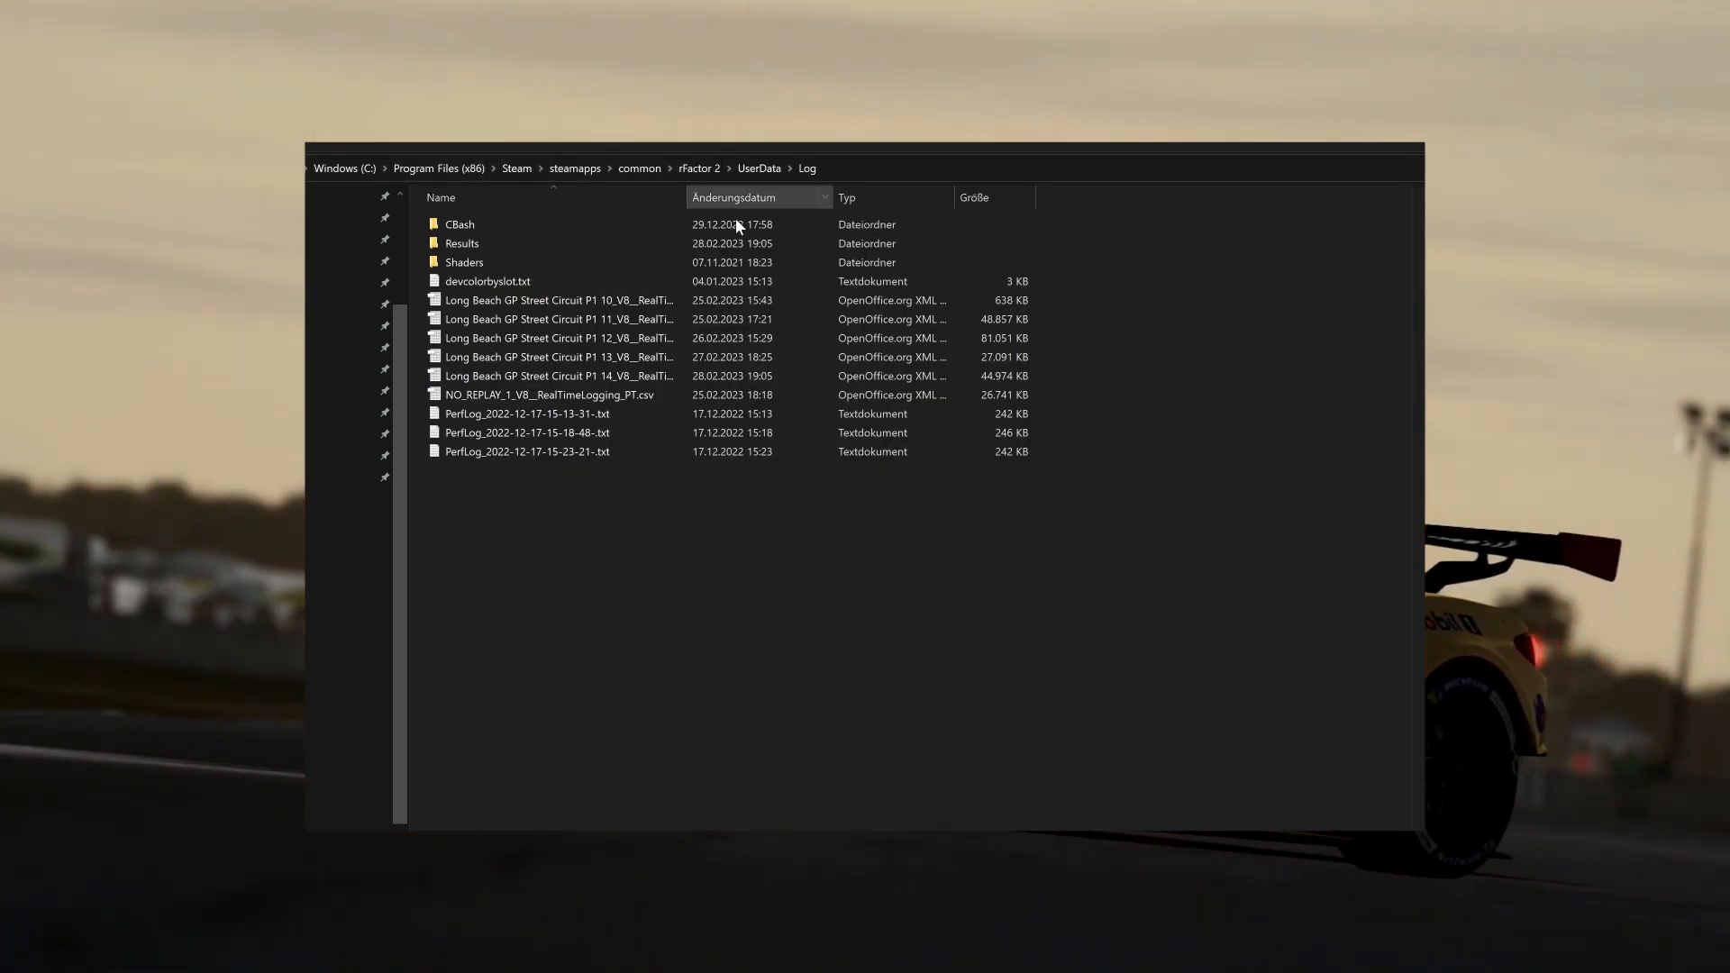
Step: Point out the RealTimeLogging CSV and PerfLog files in Log, then return to UserData
click(551, 395)
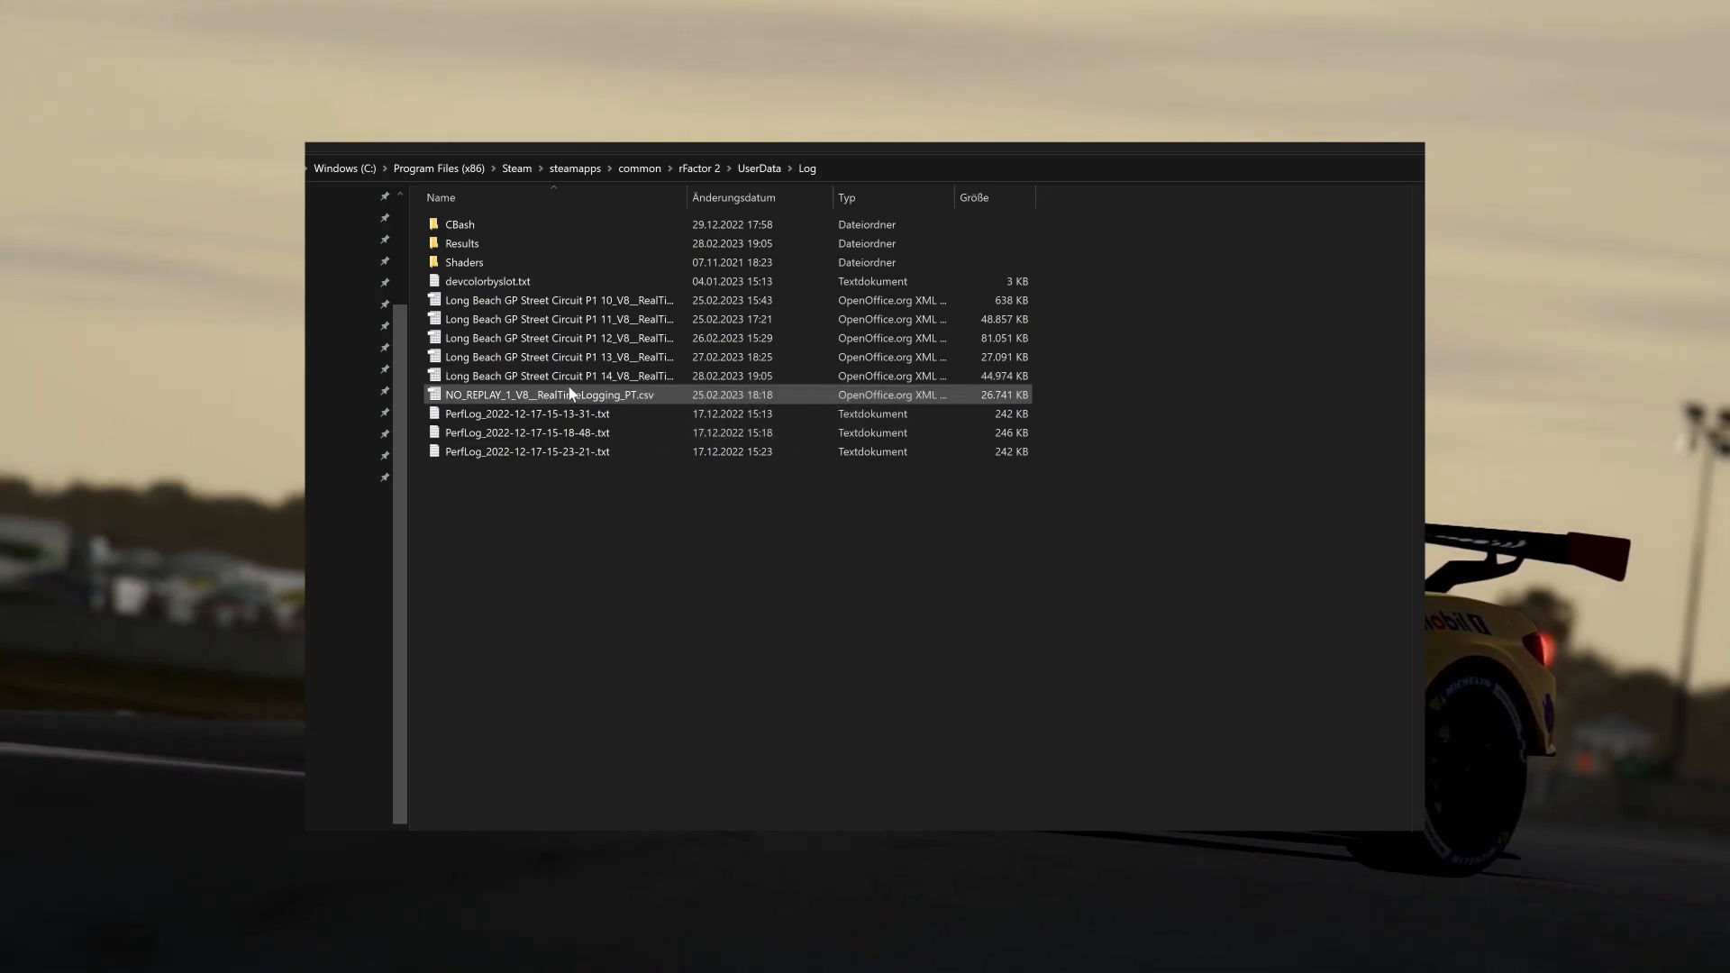
mouse_move(551, 395)
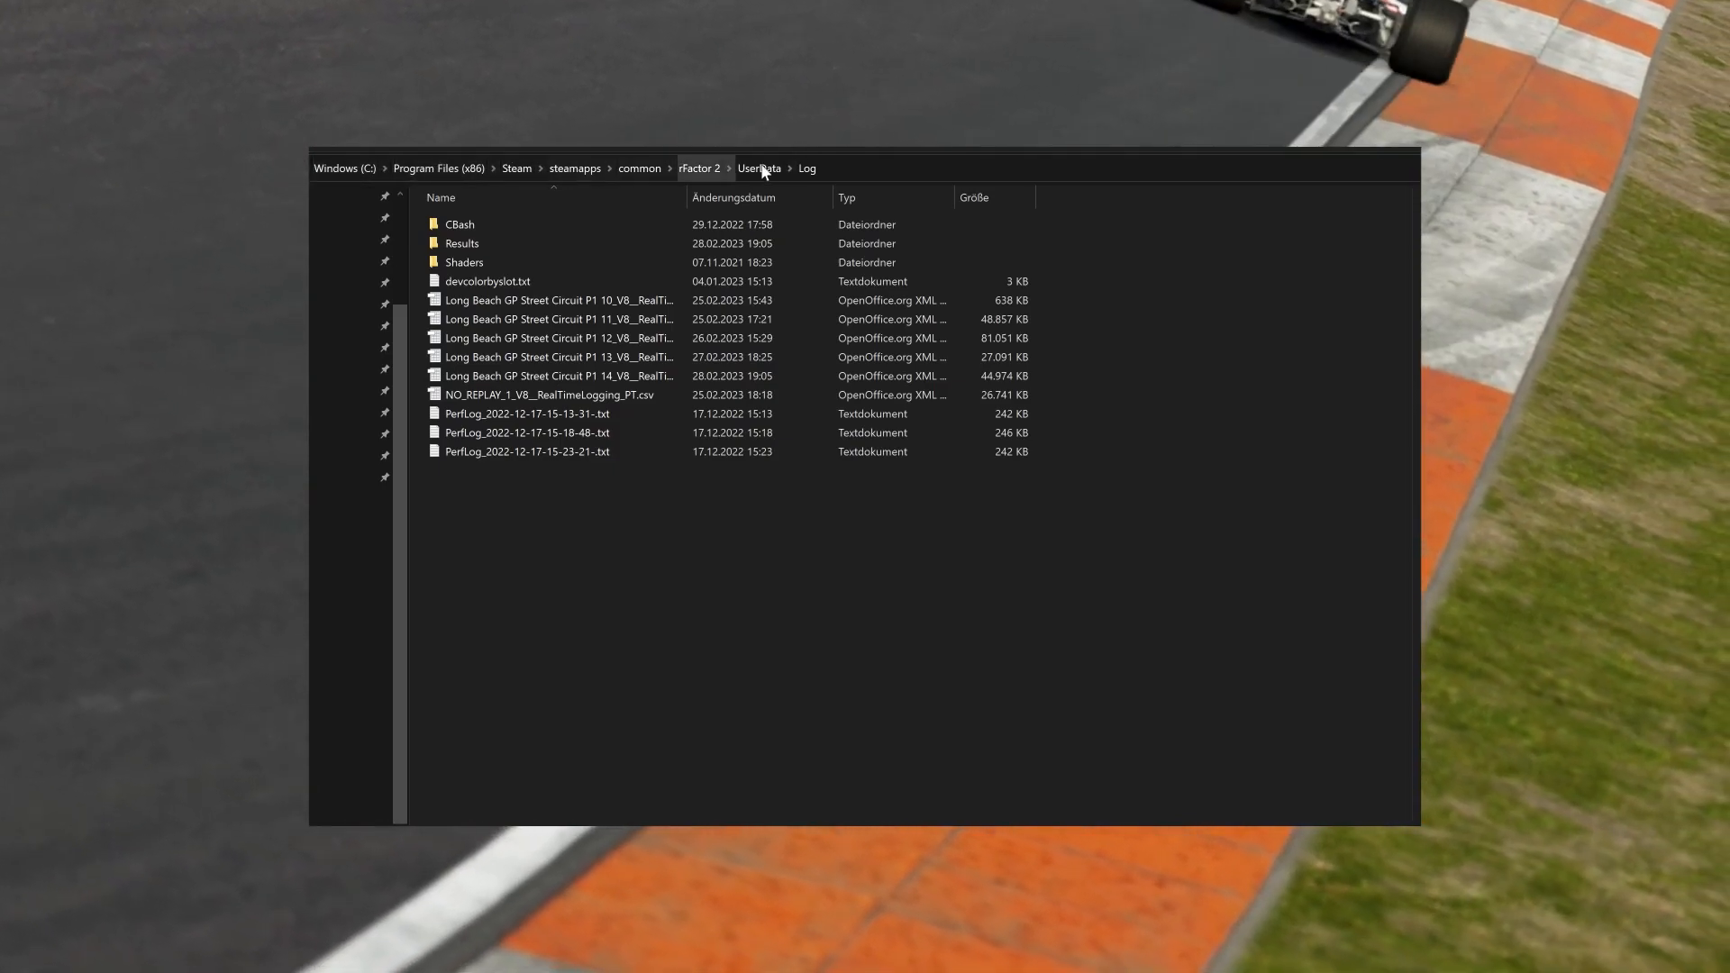
click(526, 413)
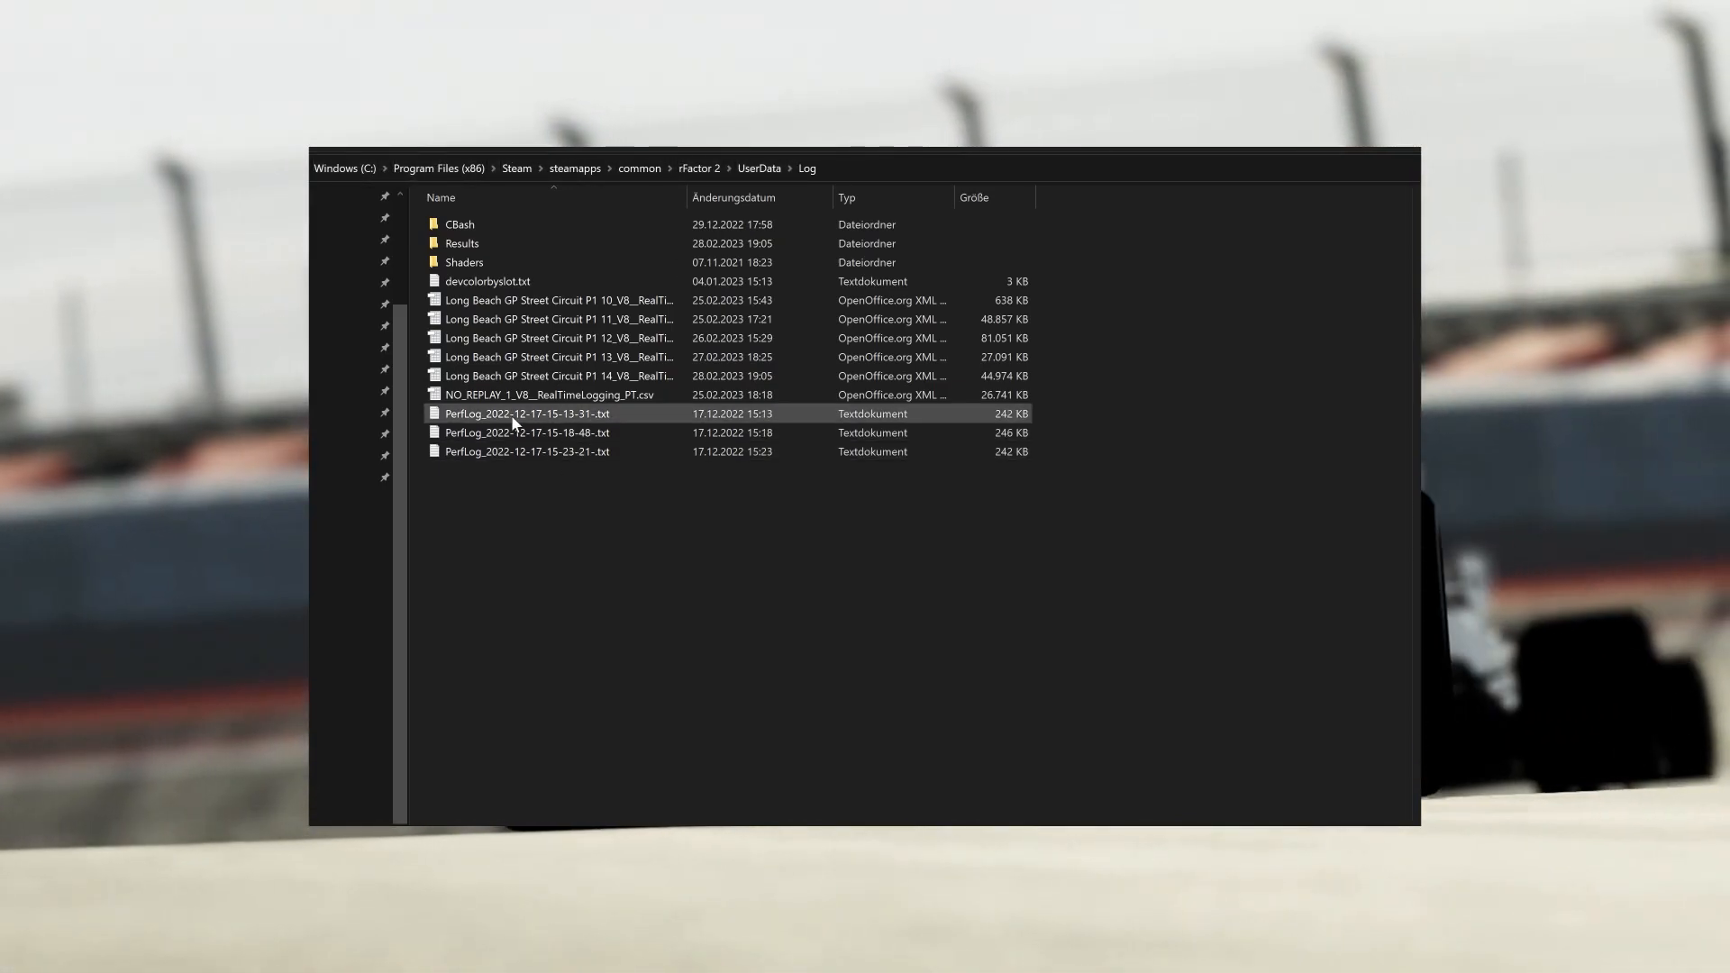
click(526, 451)
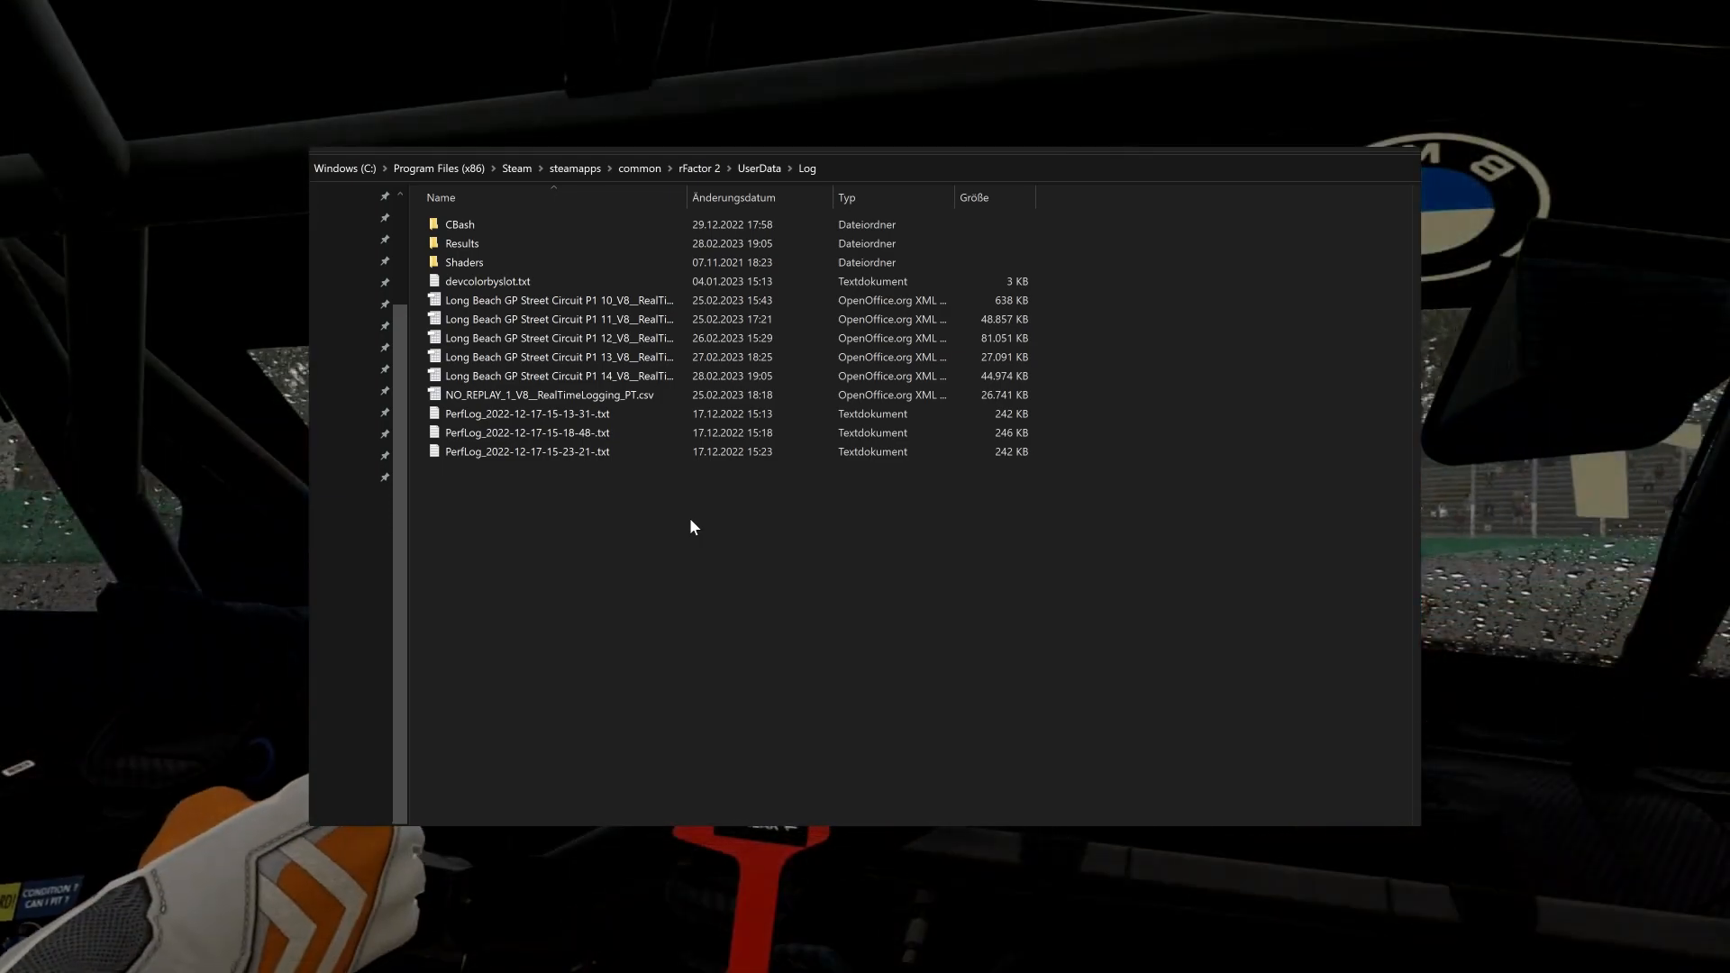
click(759, 168)
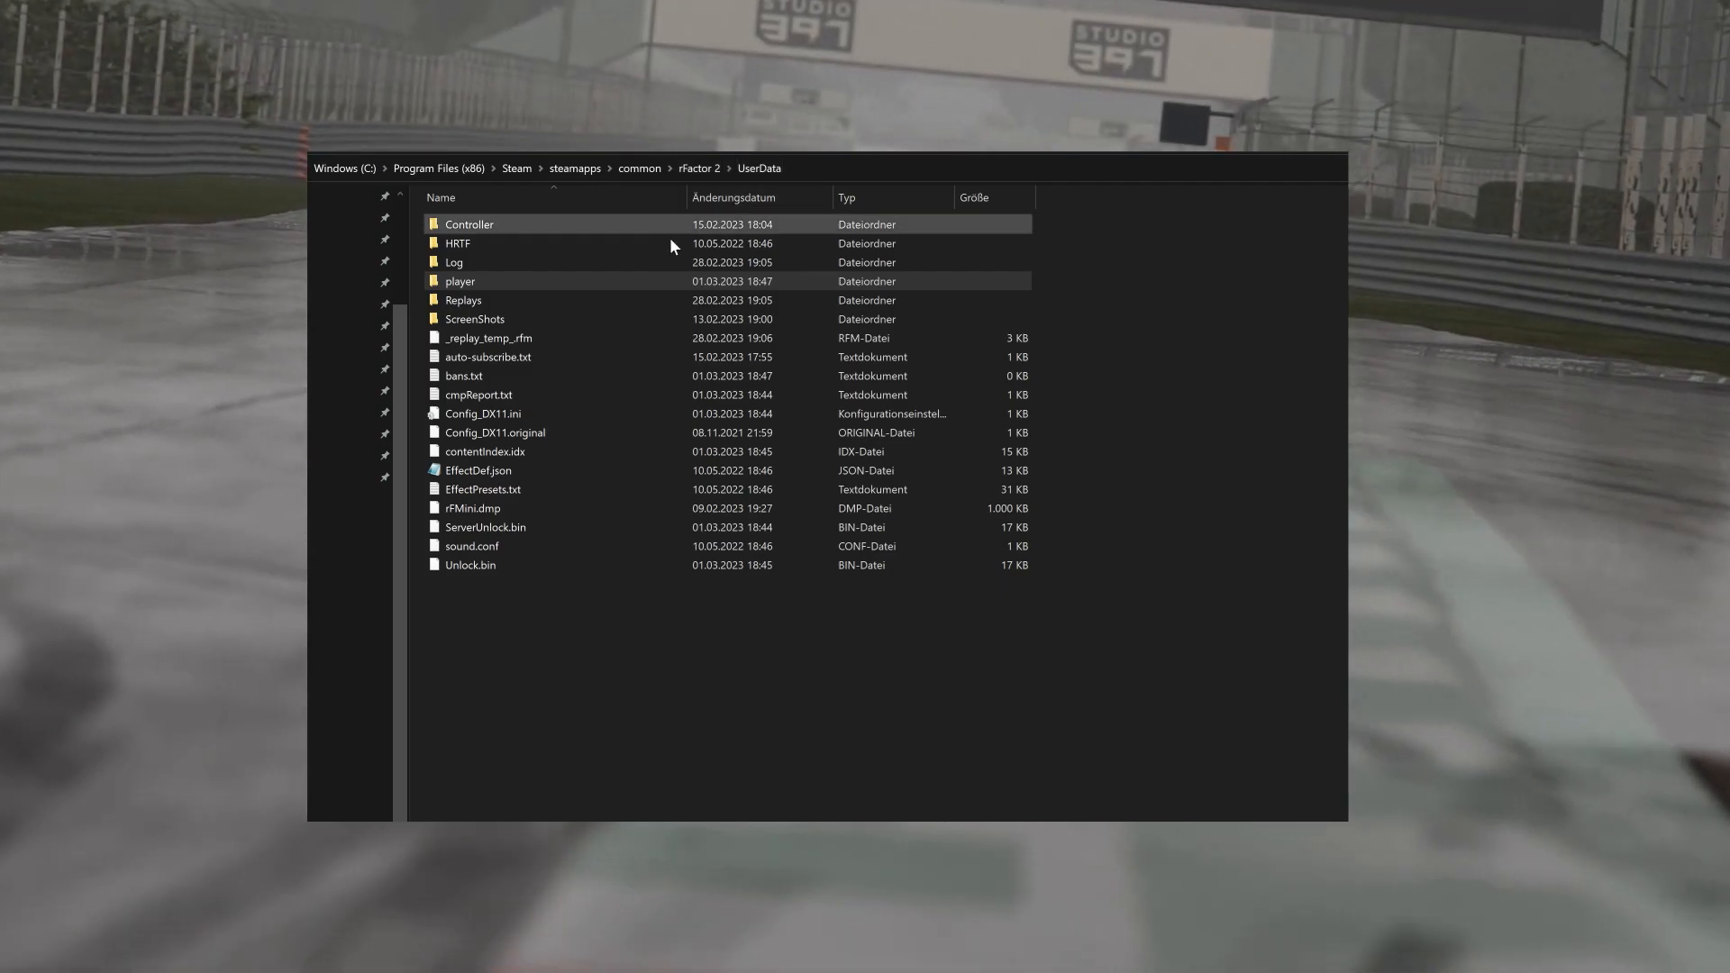
Step: Highlight the rFMini.dmp crash dump file in the UserData folder
click(472, 508)
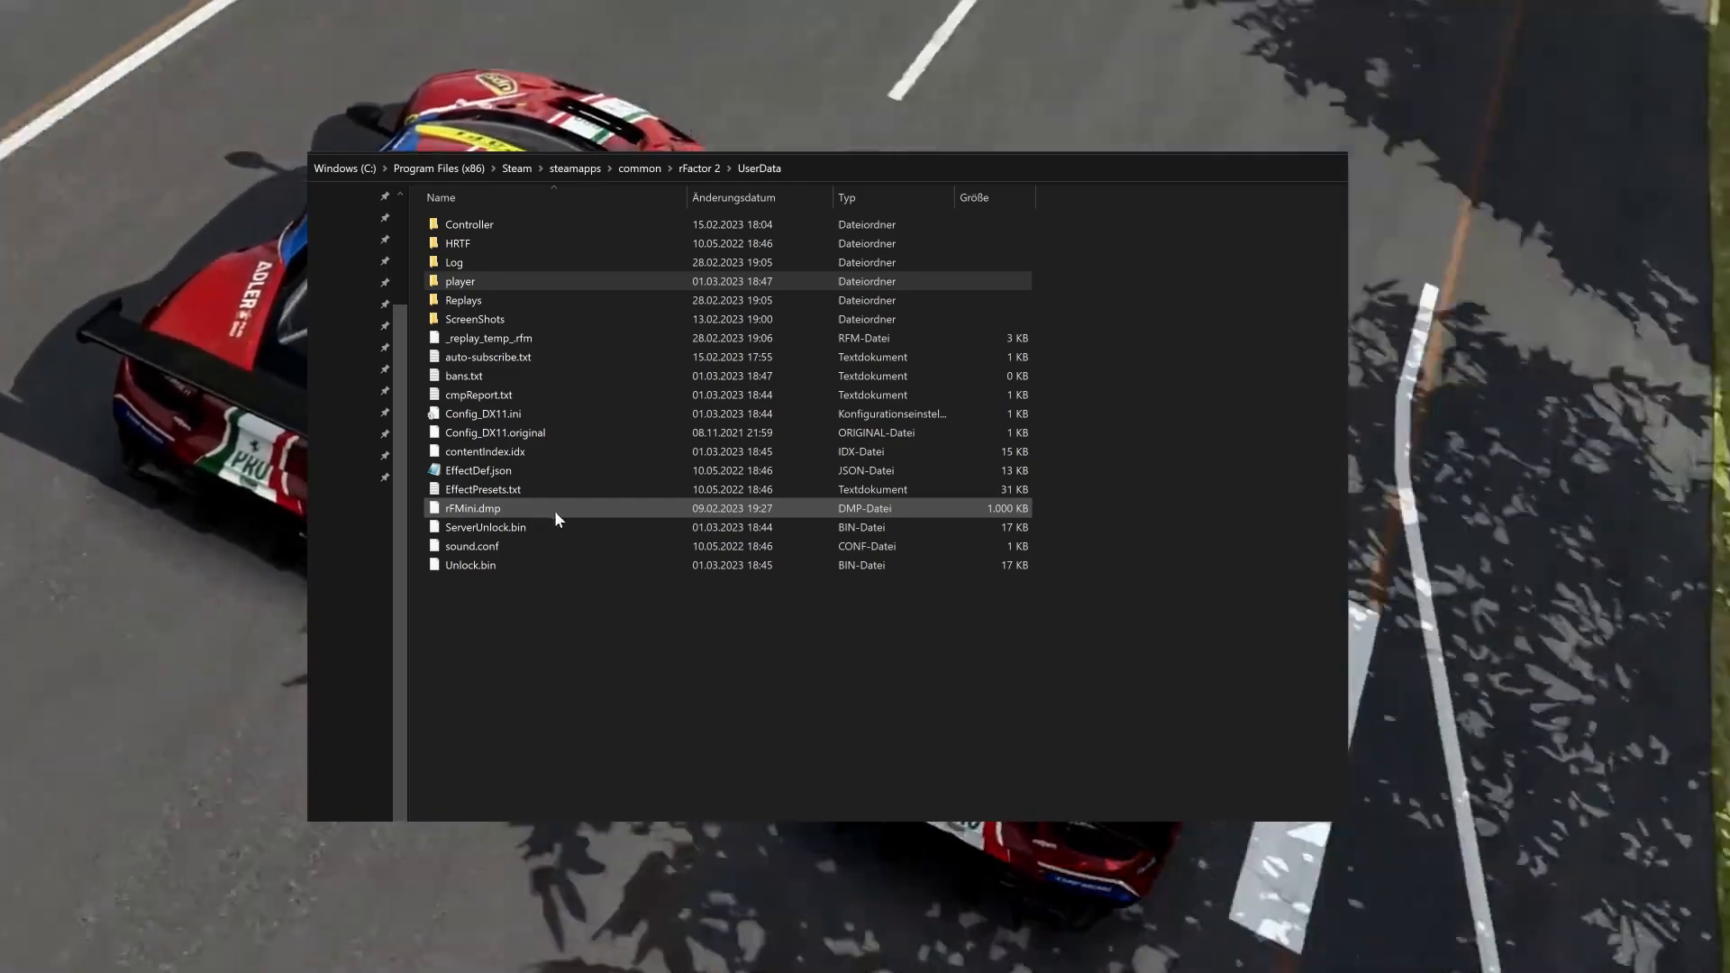
mouse_move(602, 517)
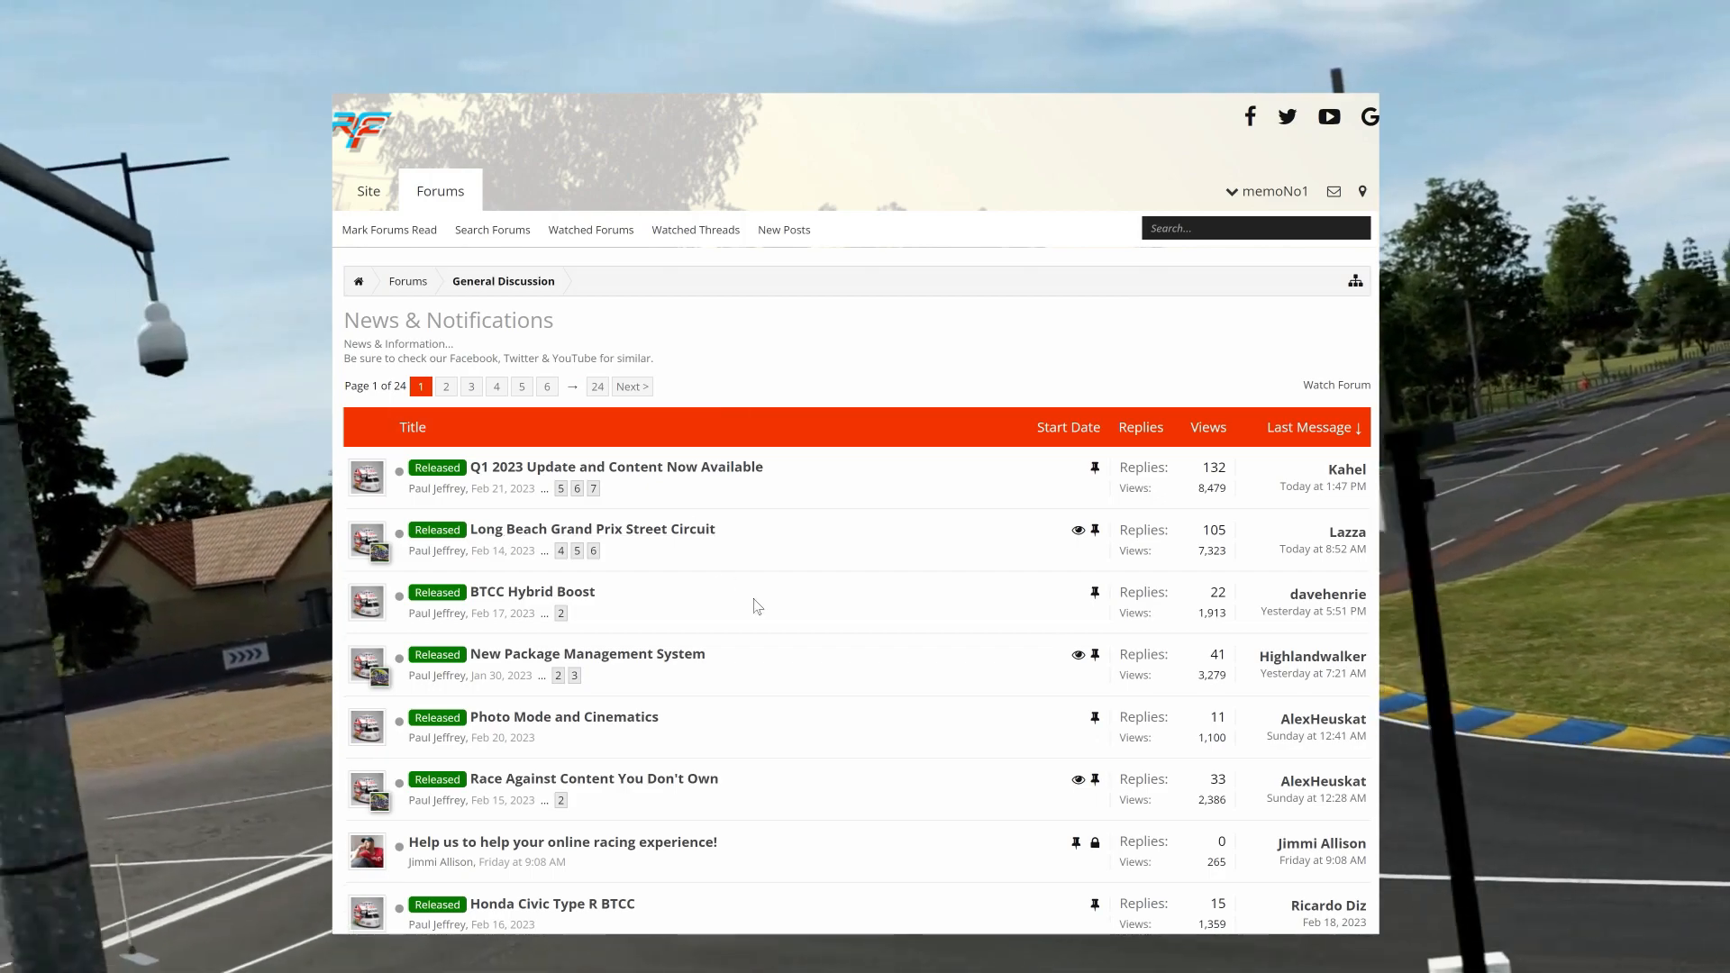
Step: Open the "Come Join Our rFactor 2 Discord Channel!" thread in News & Notifications
scroll(down, 3)
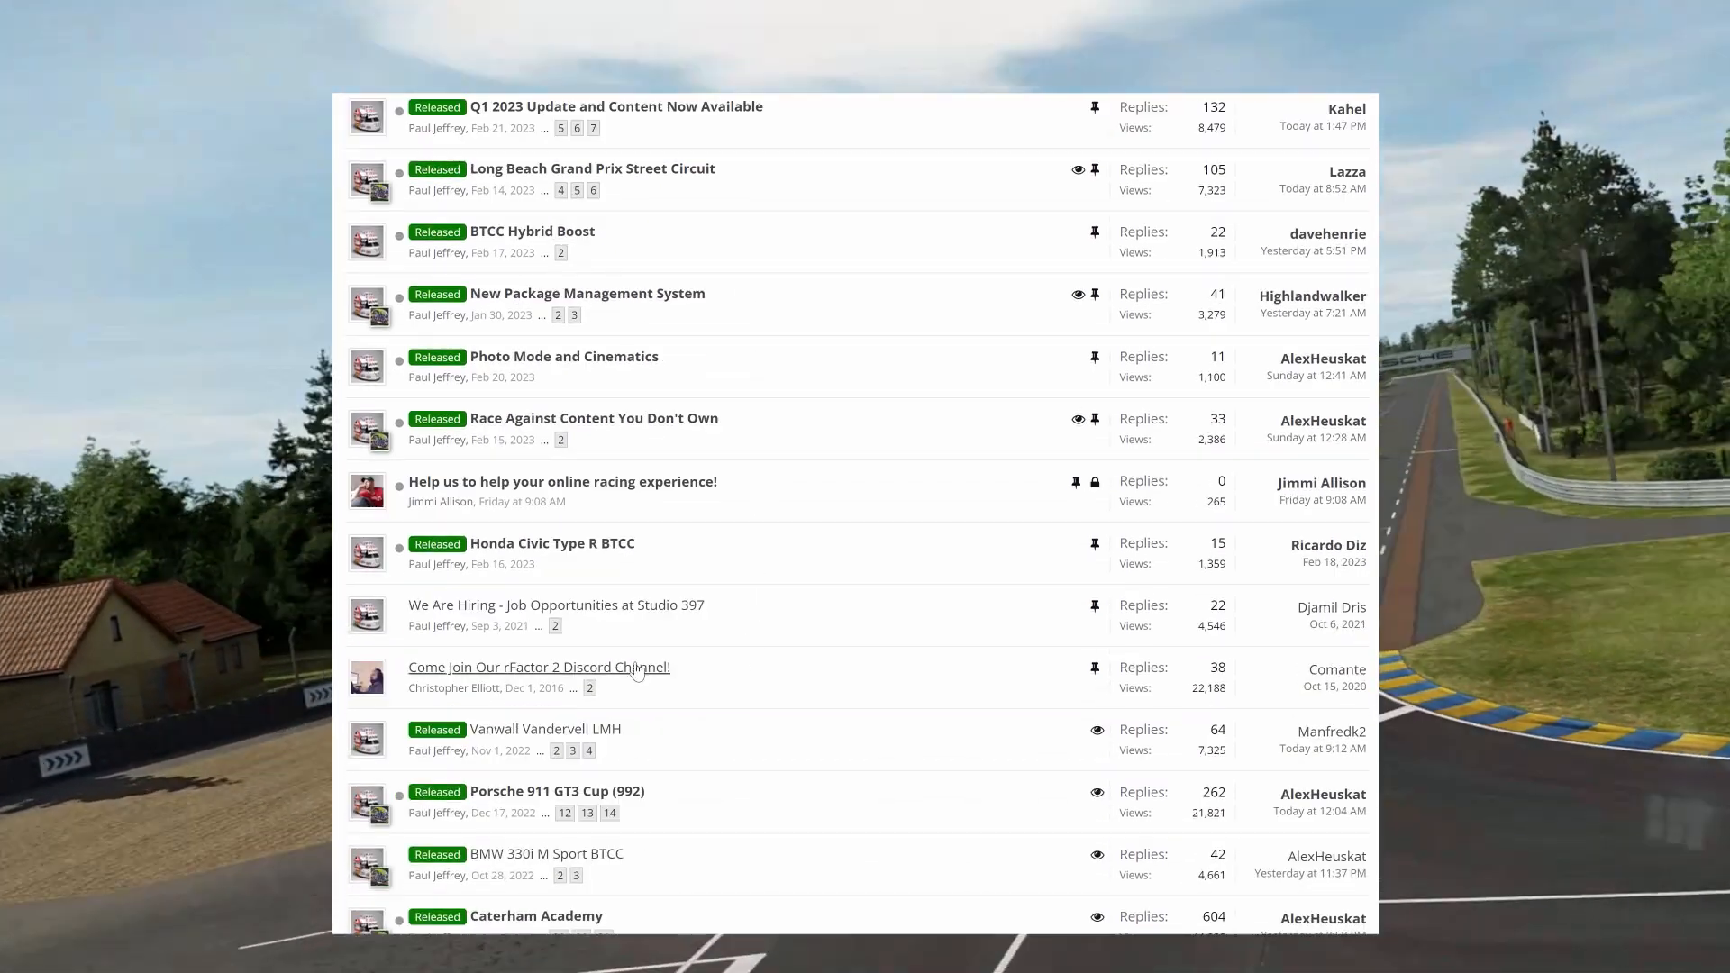
click(539, 667)
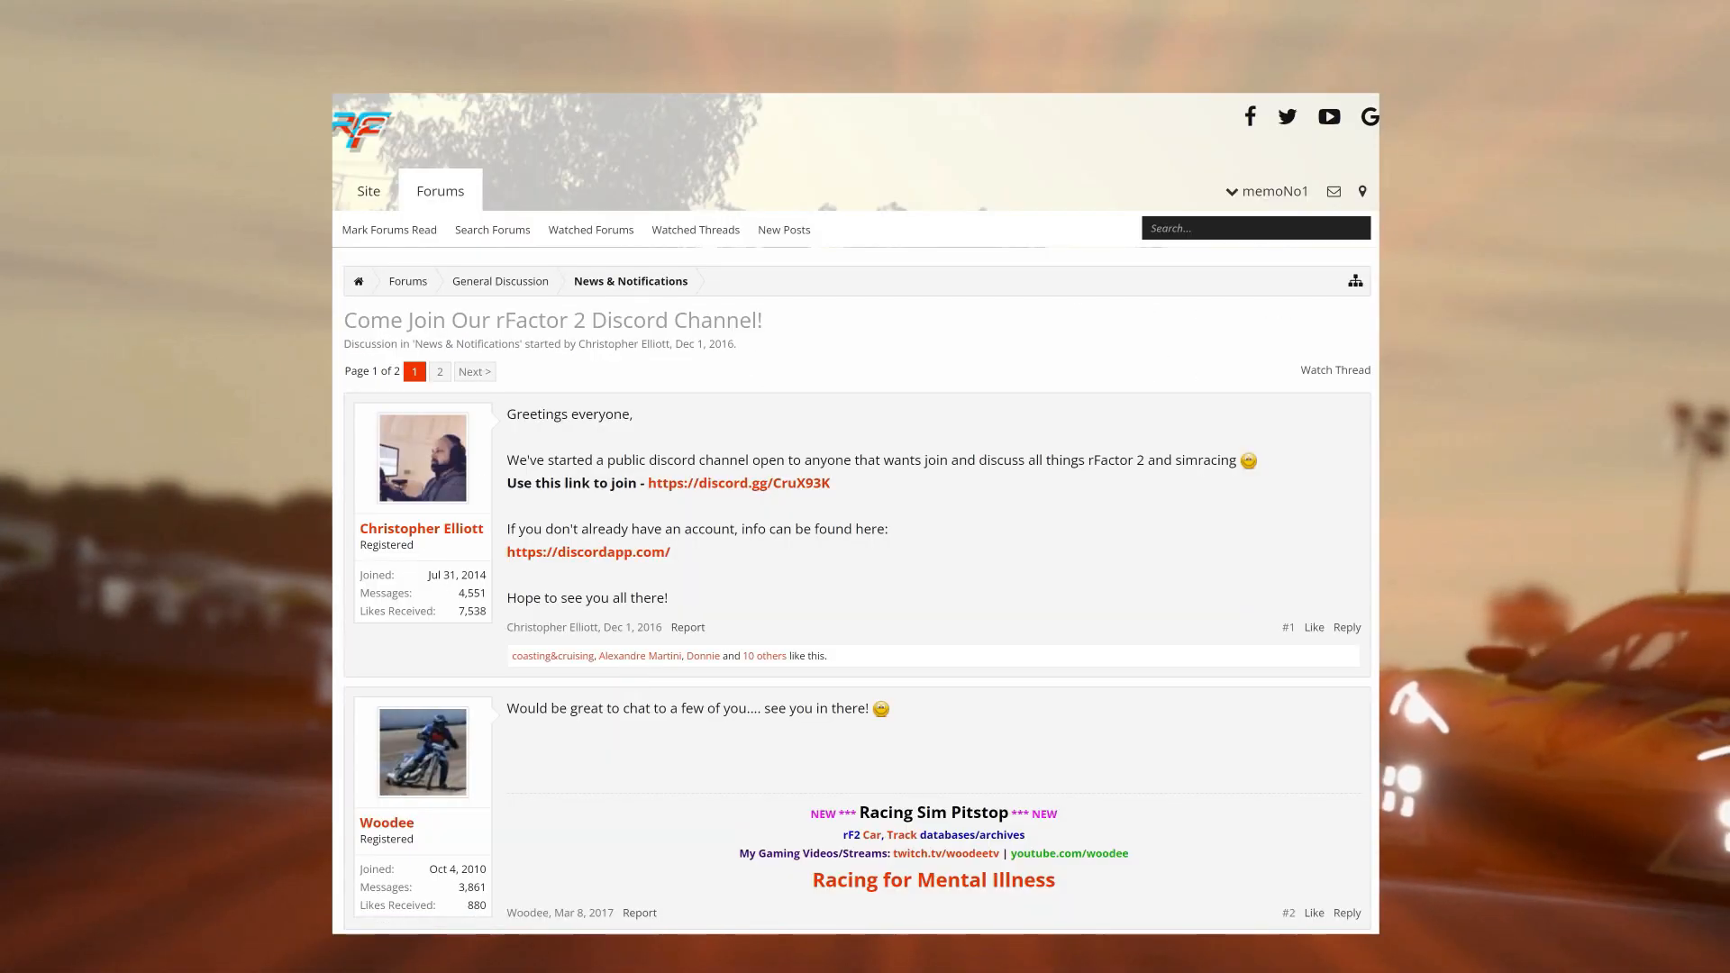